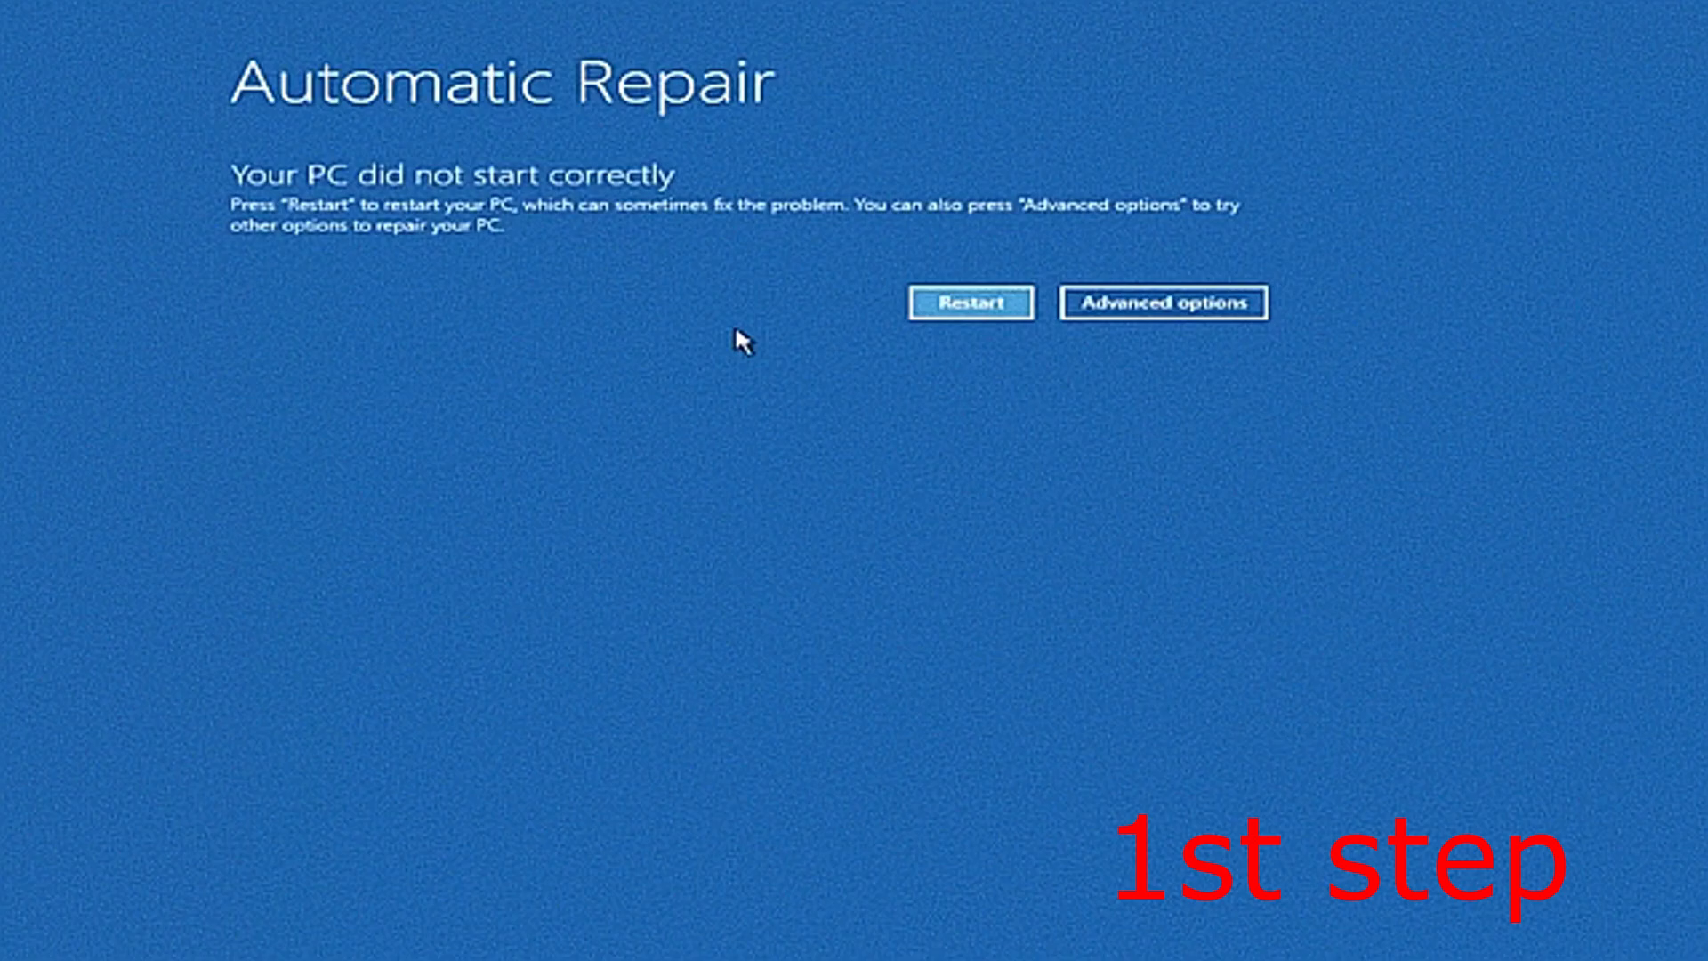
Navigate from Automatic Repair through Troubleshoot to the Advanced options recovery menu
click(1161, 302)
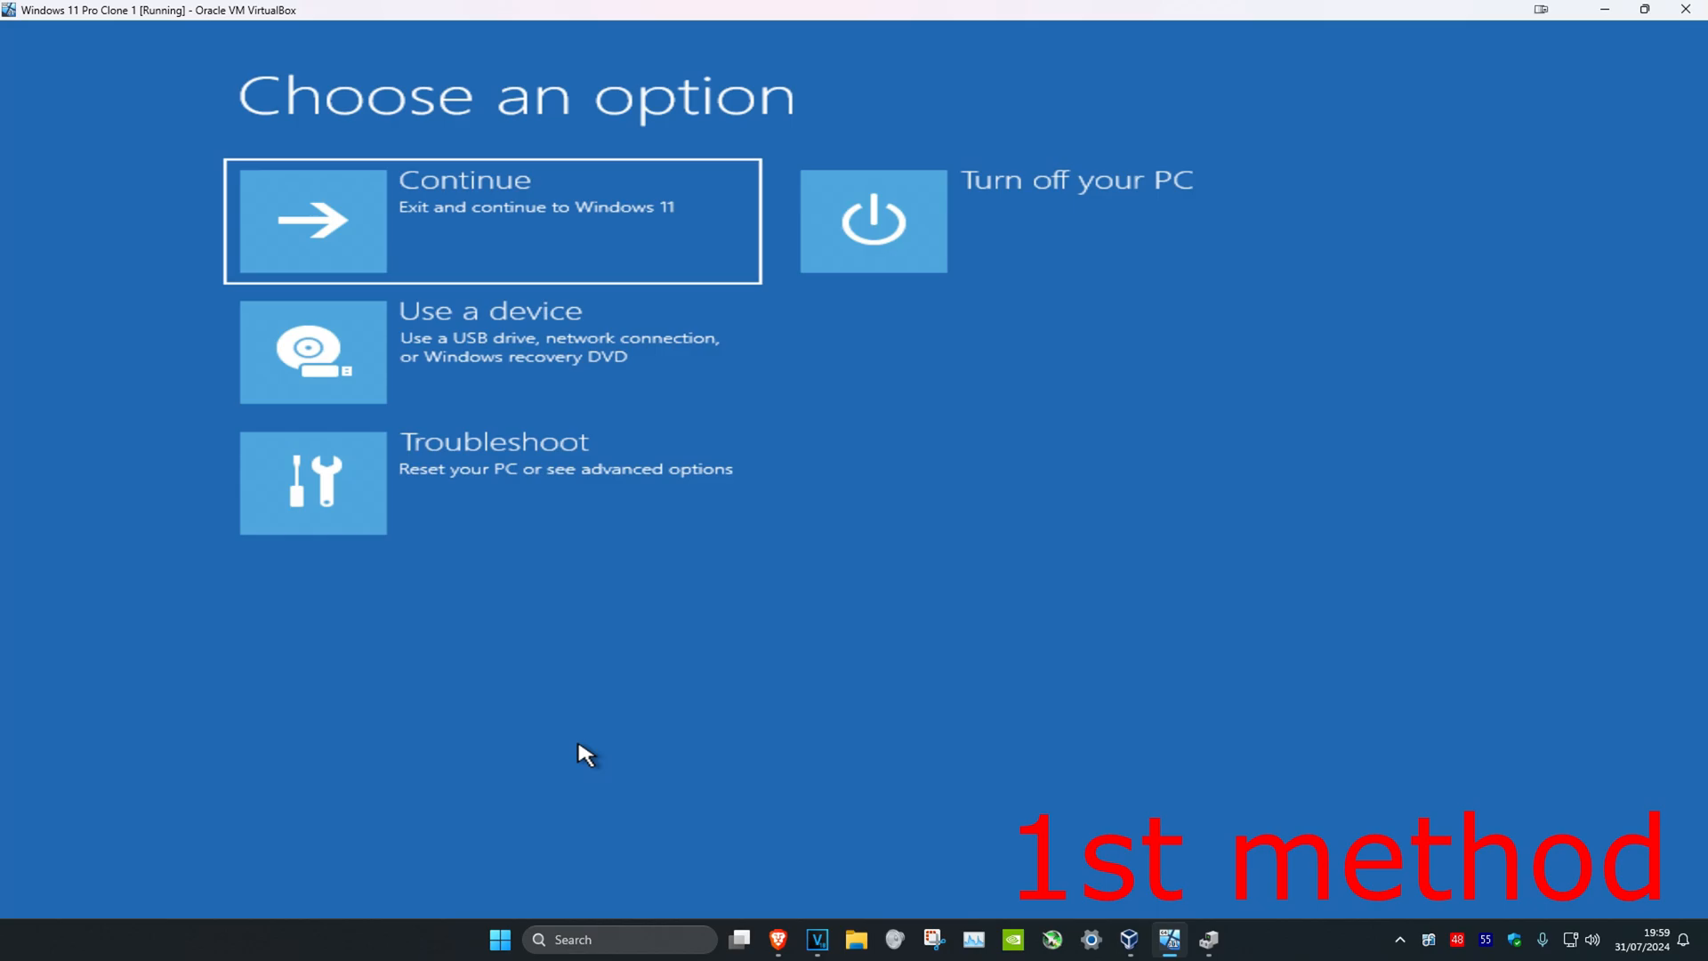
click(491, 482)
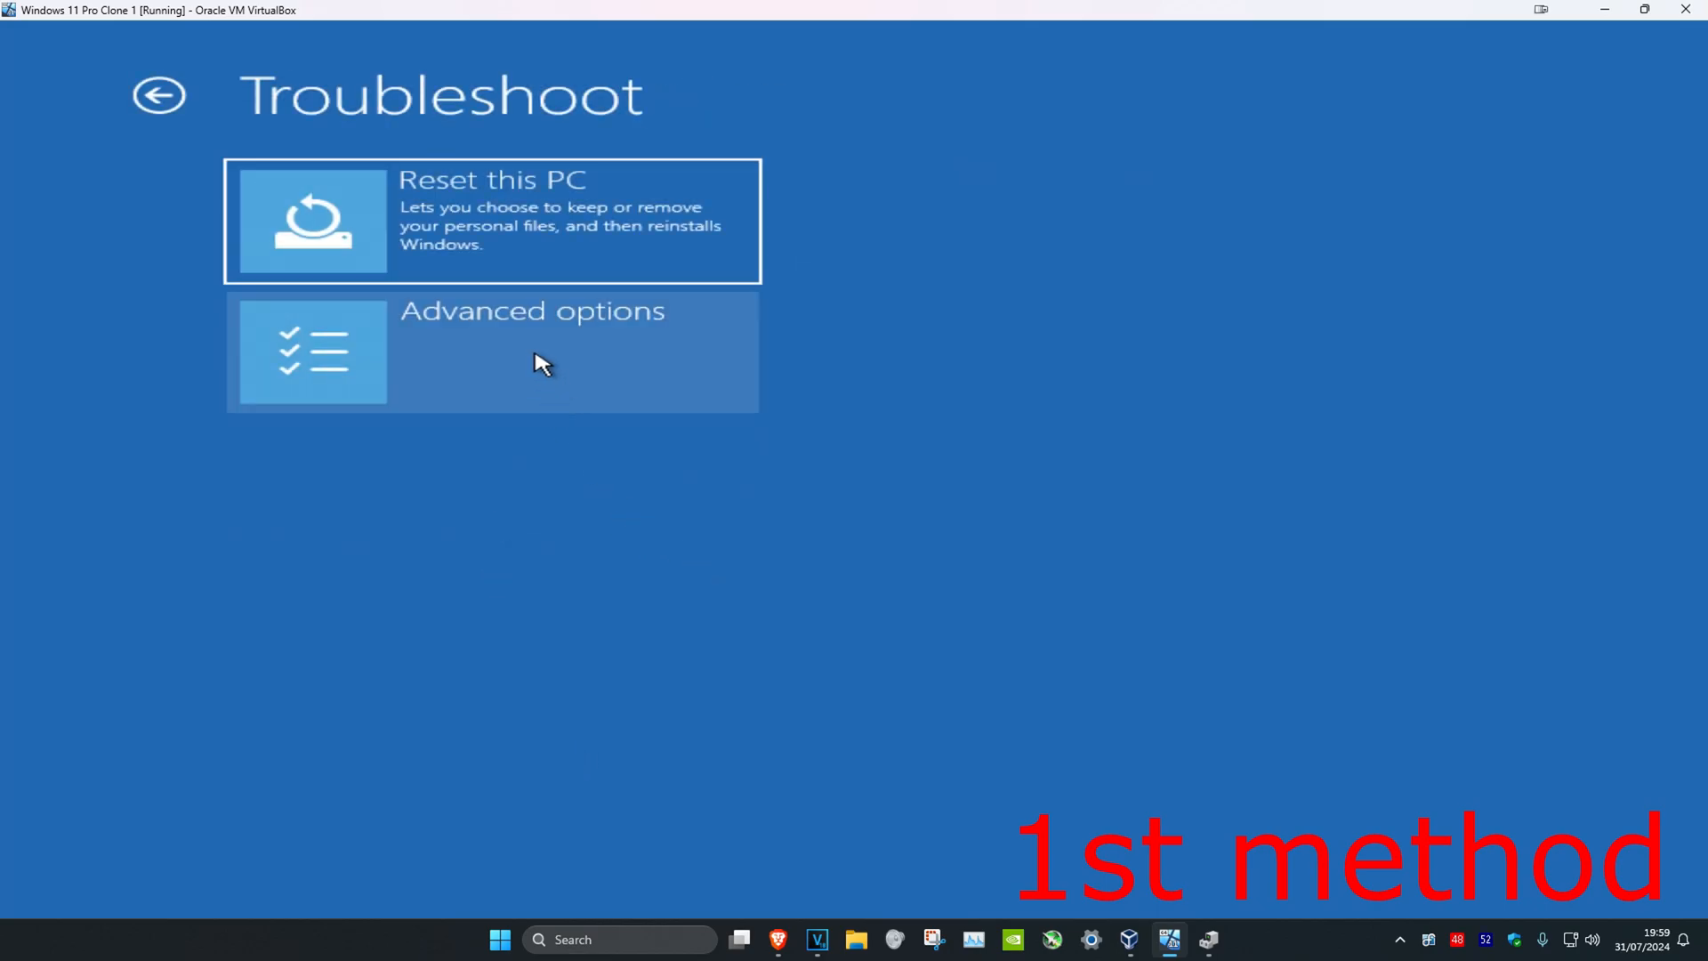
click(490, 352)
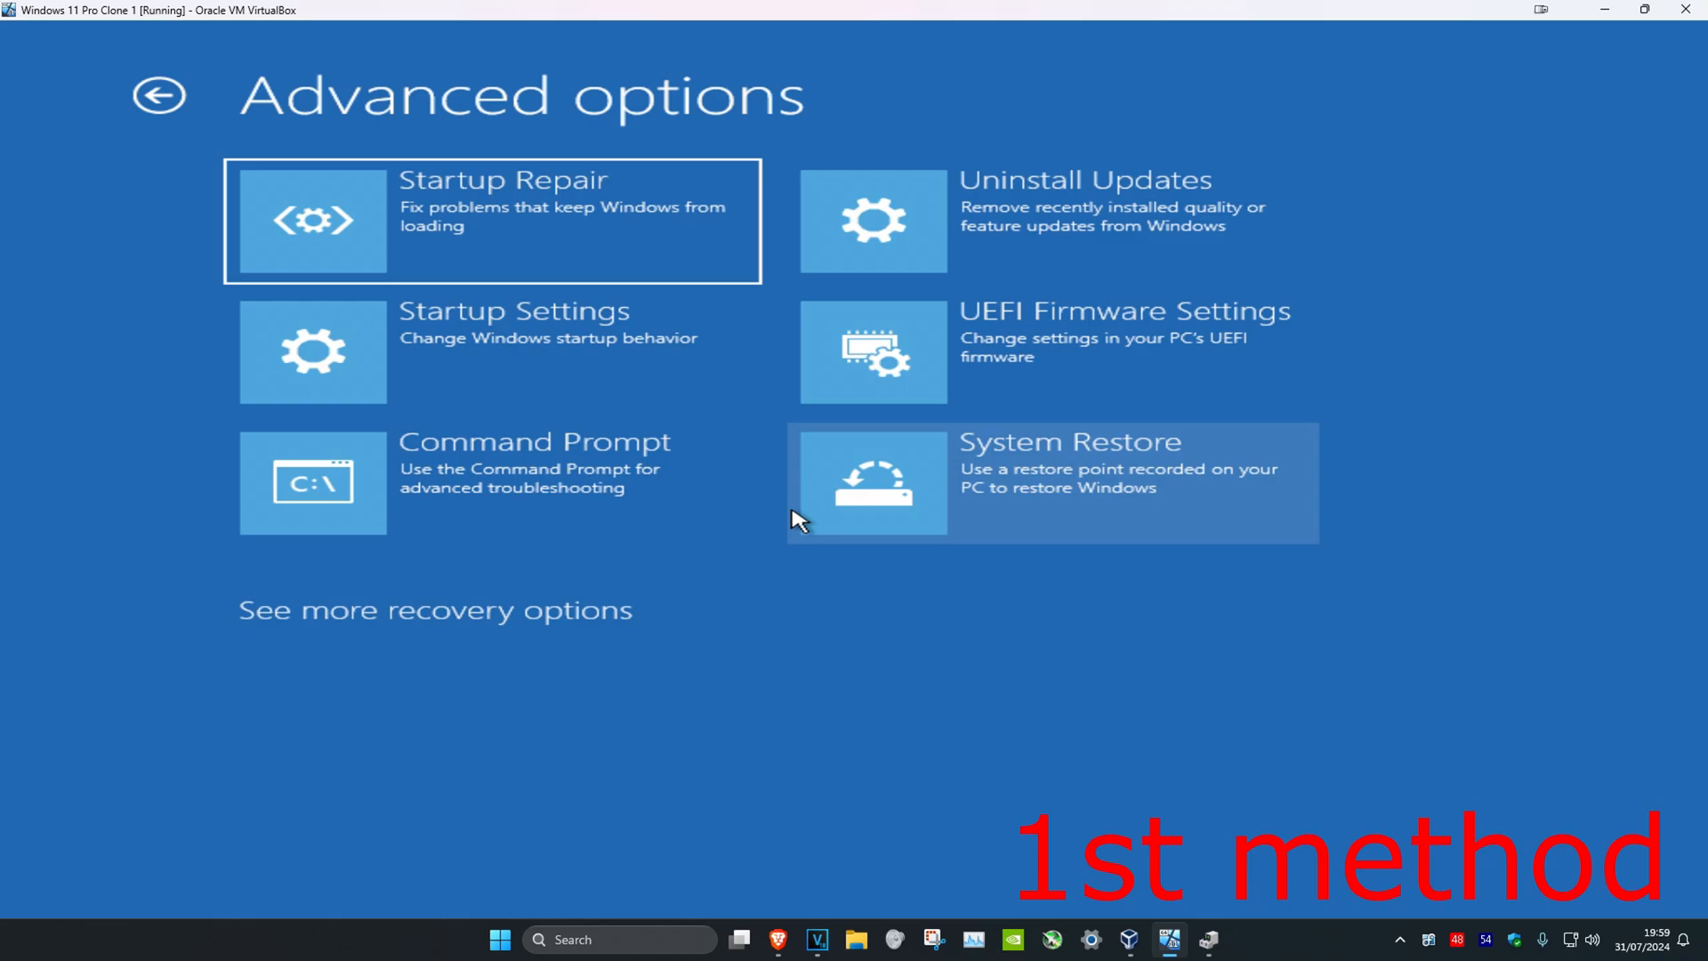
Run System Restore with the 7/30/2024 Windows Update restore point on Local Disk (C:)
click(1051, 482)
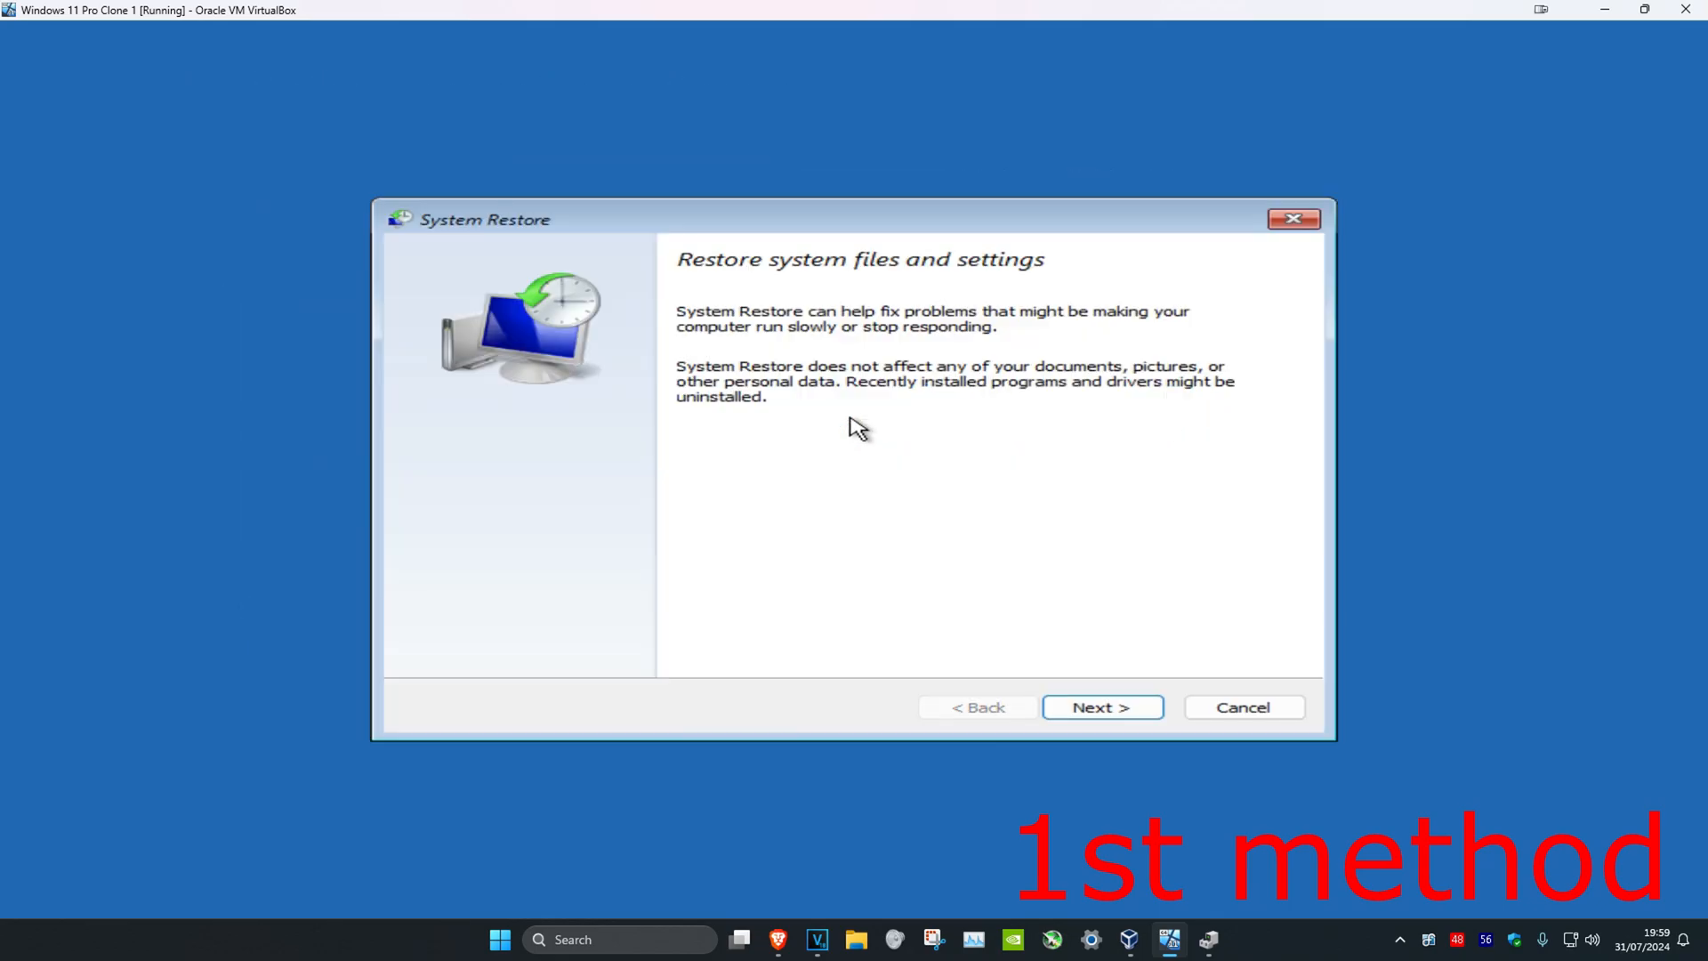
mouse_move(1094, 731)
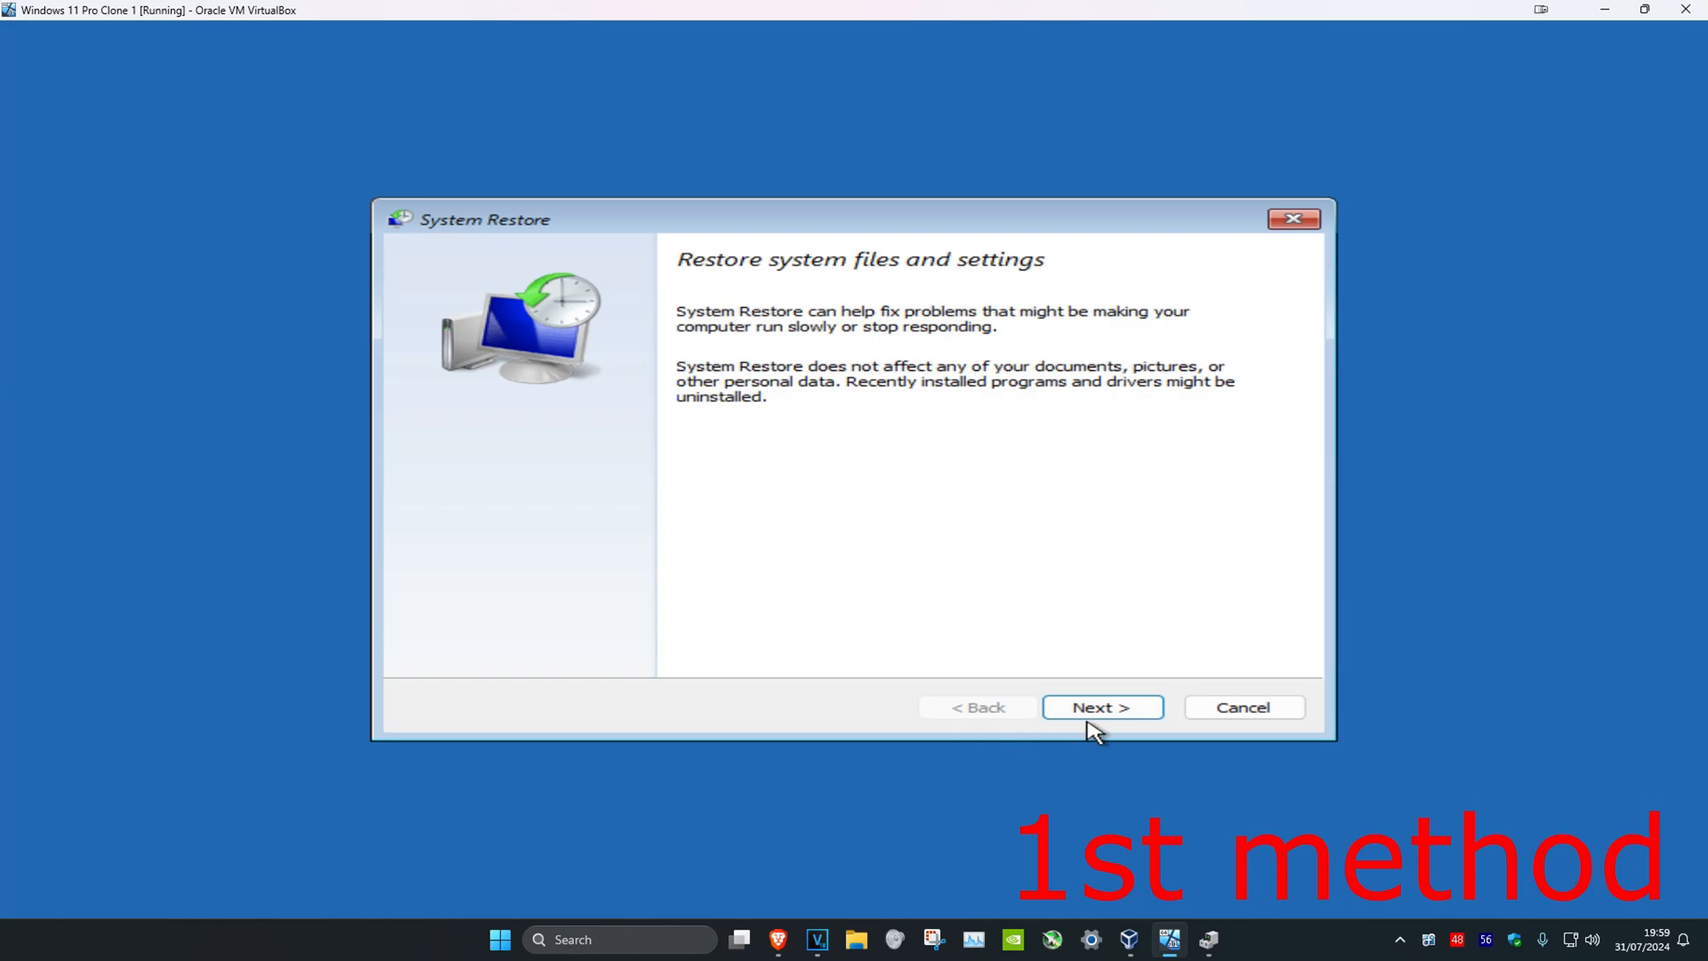
click(1101, 706)
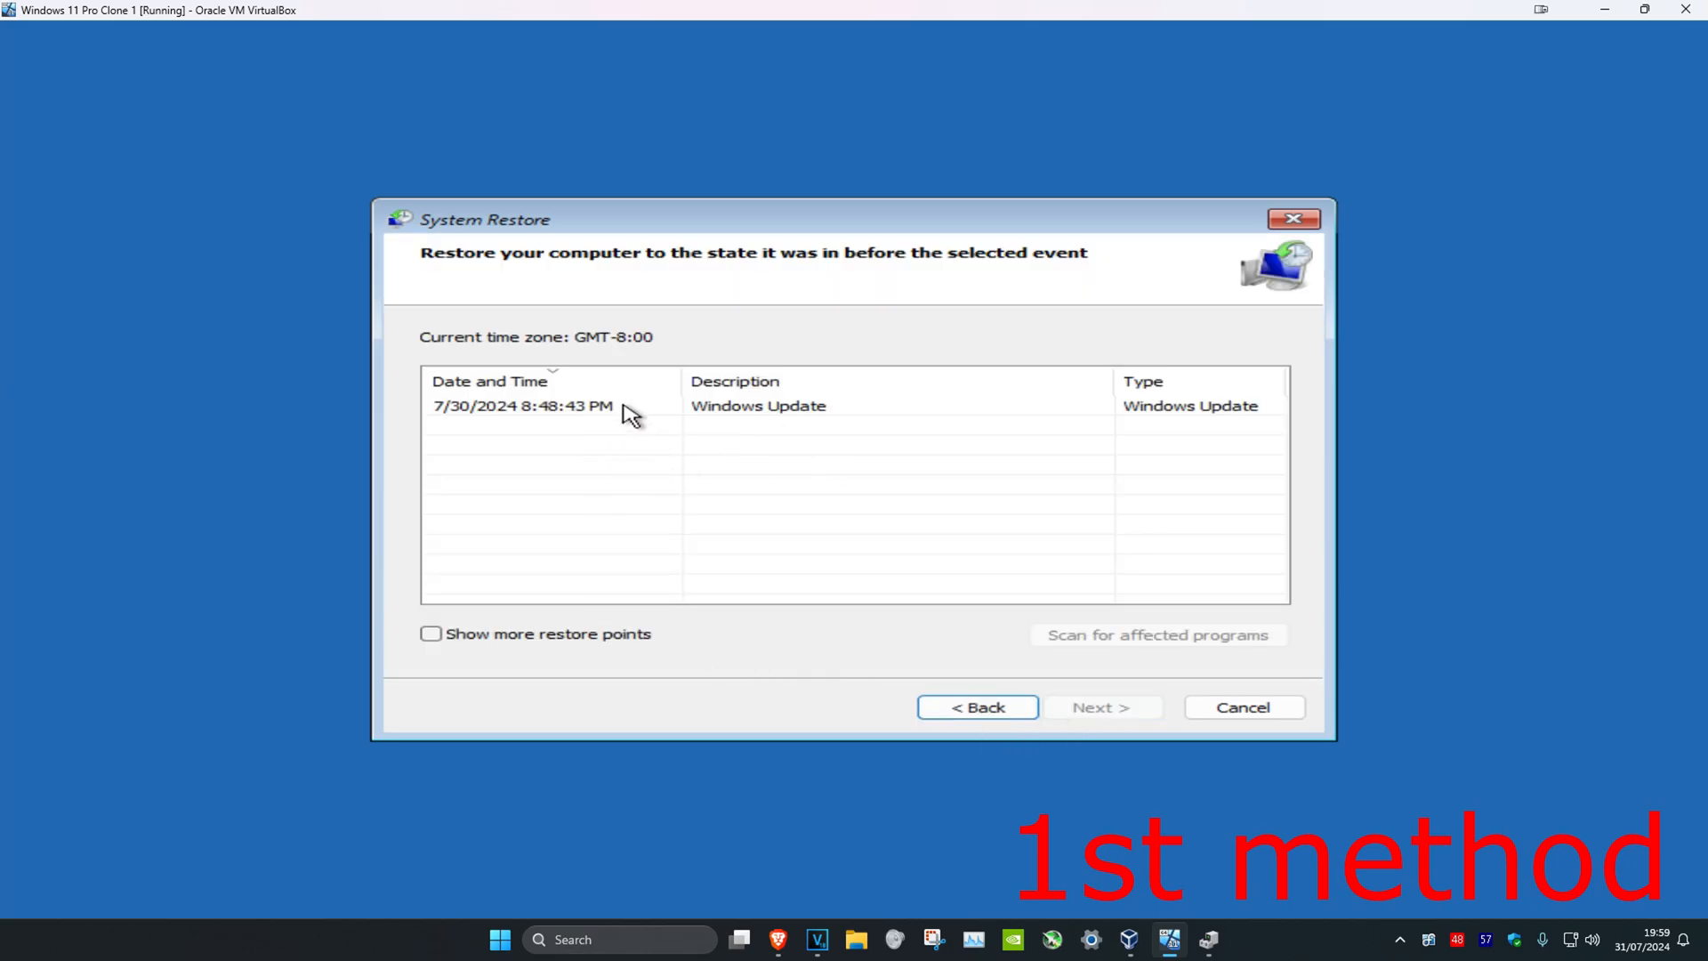
click(1101, 706)
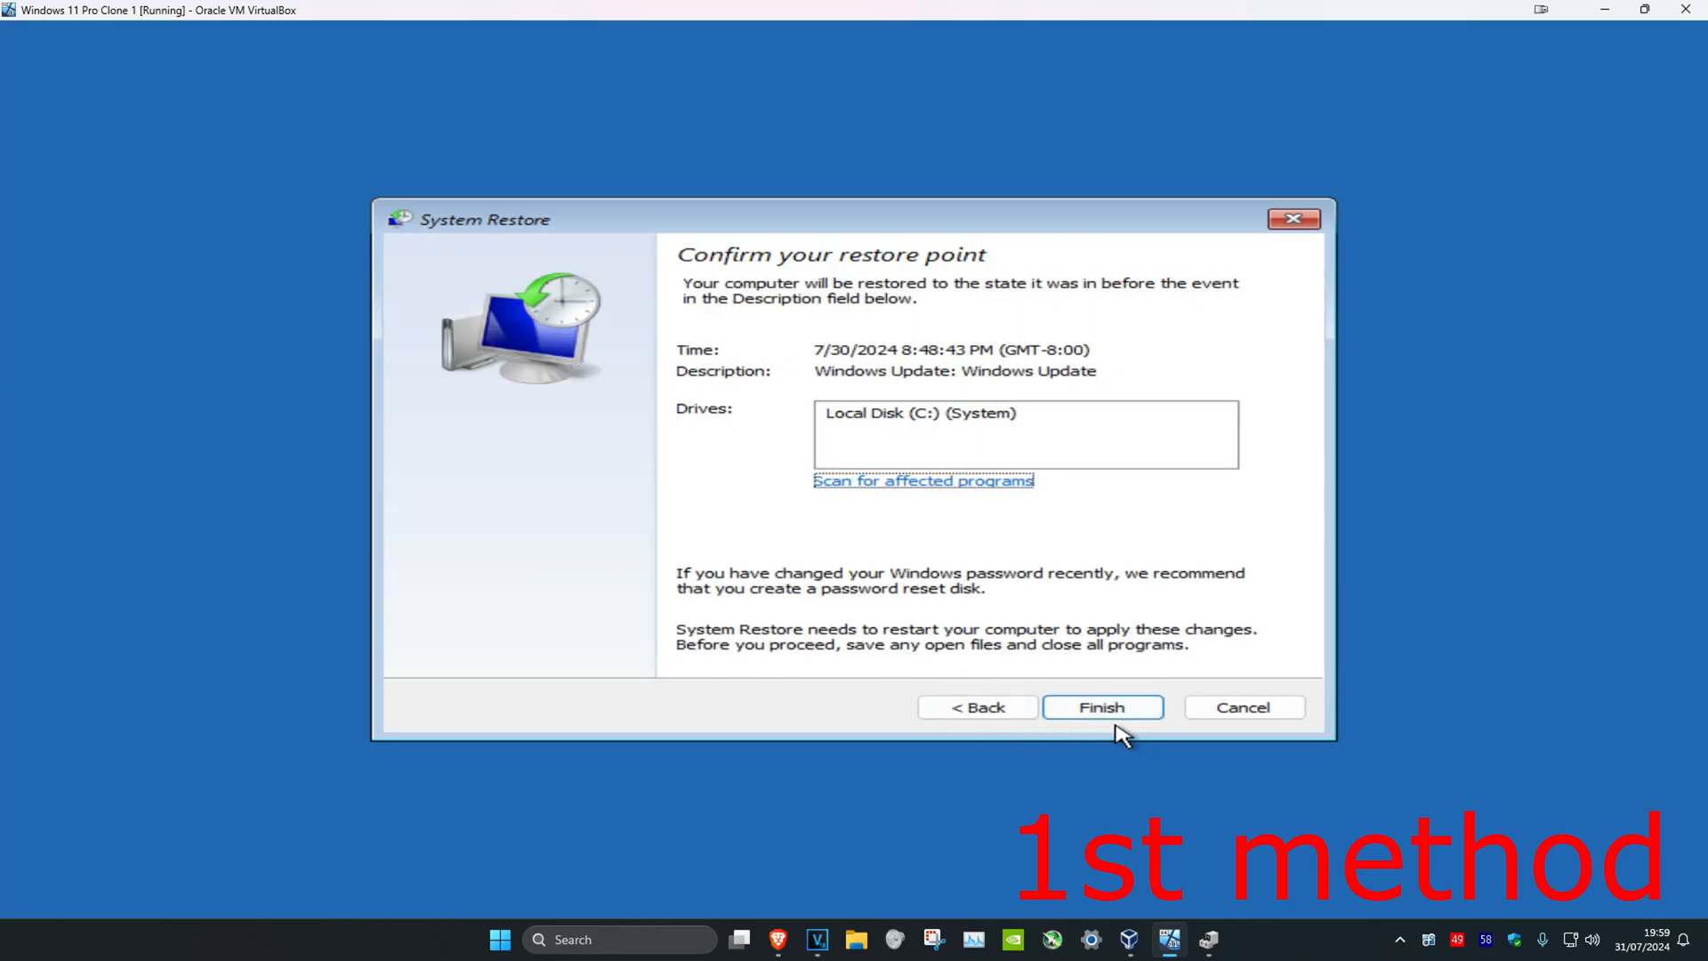
mouse_move(927, 546)
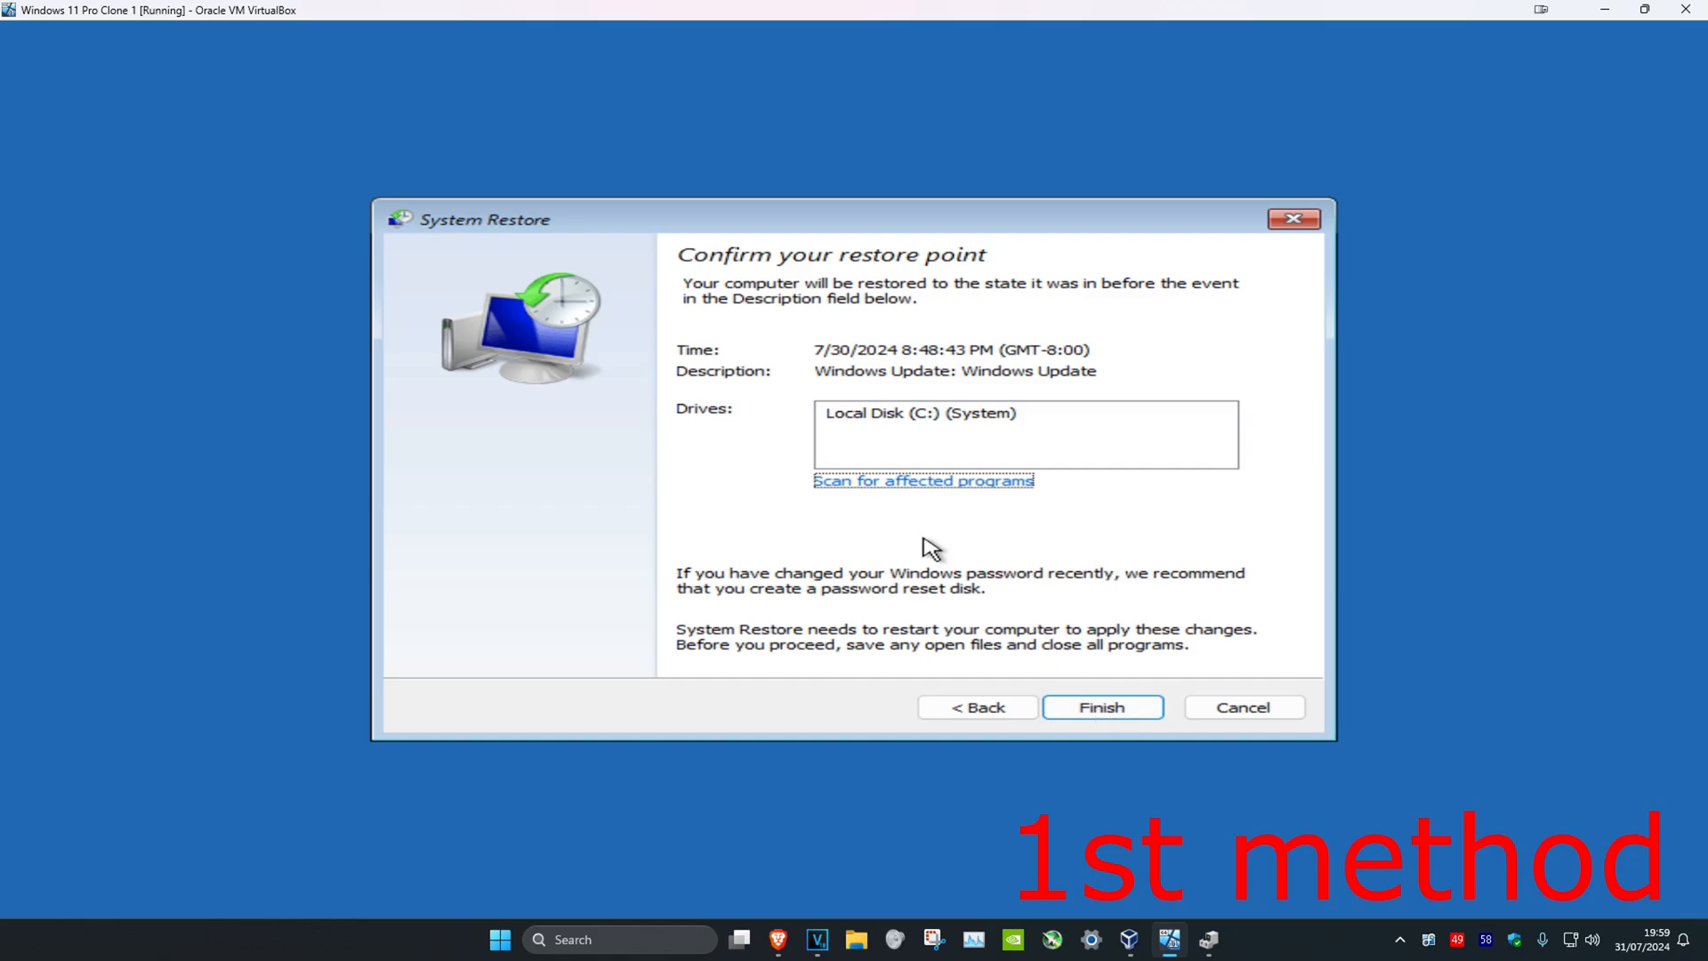
click(976, 706)
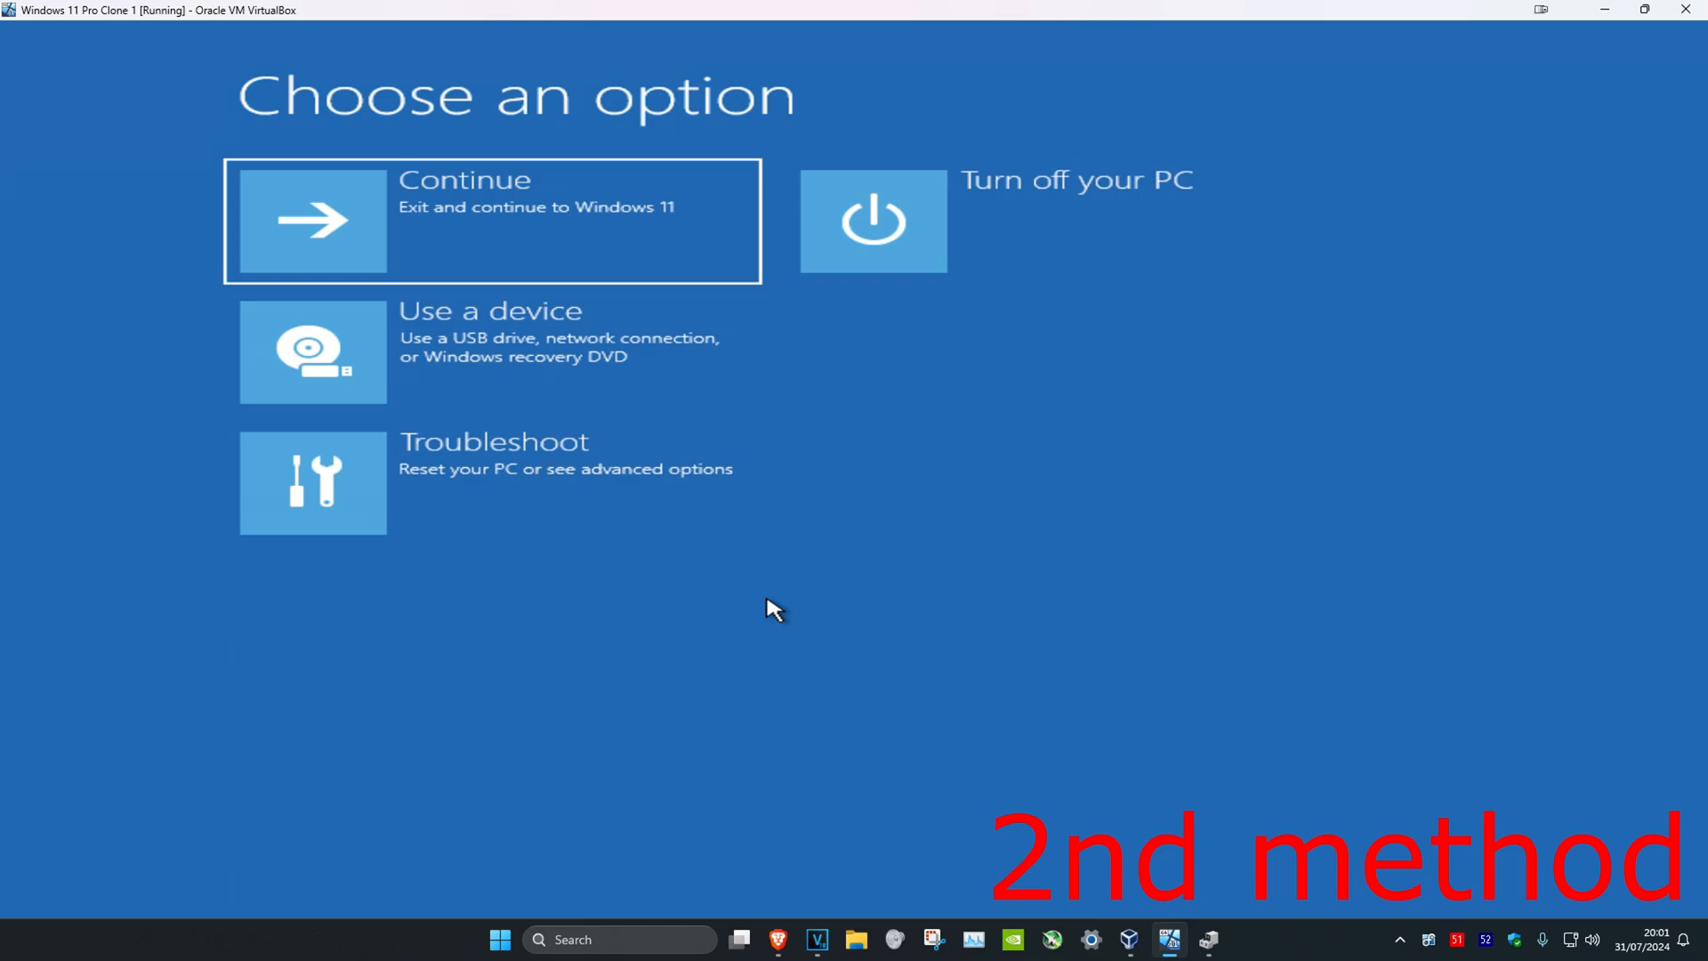
mouse_move(651, 589)
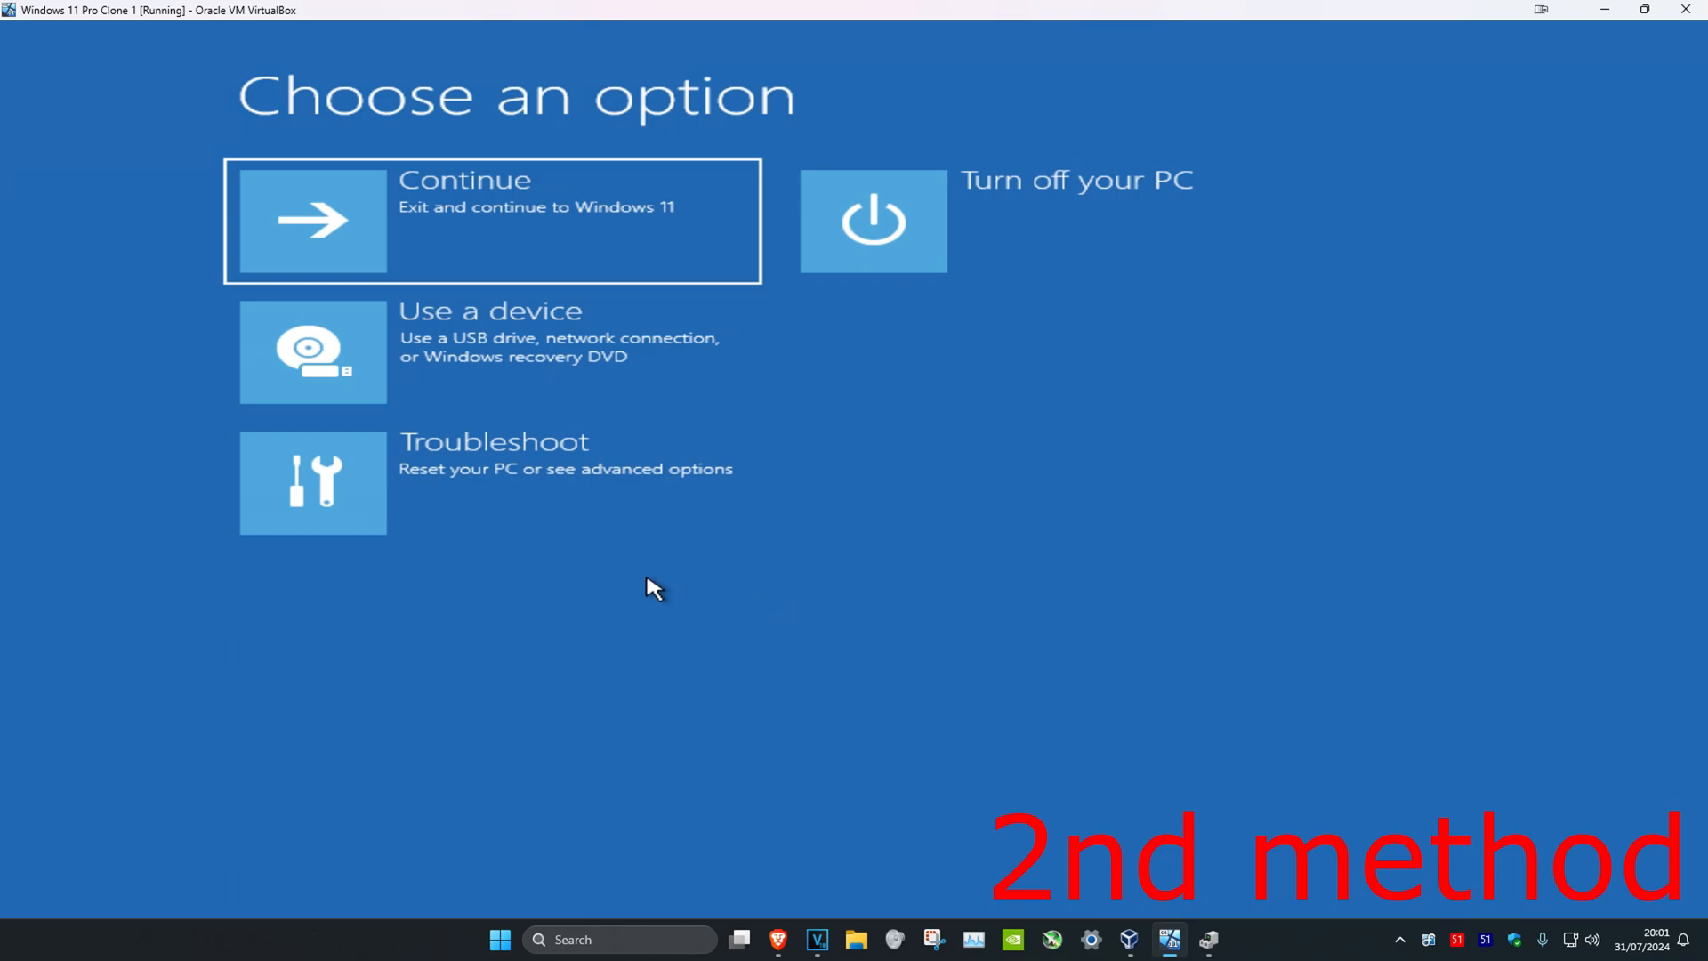
mouse_move(526, 211)
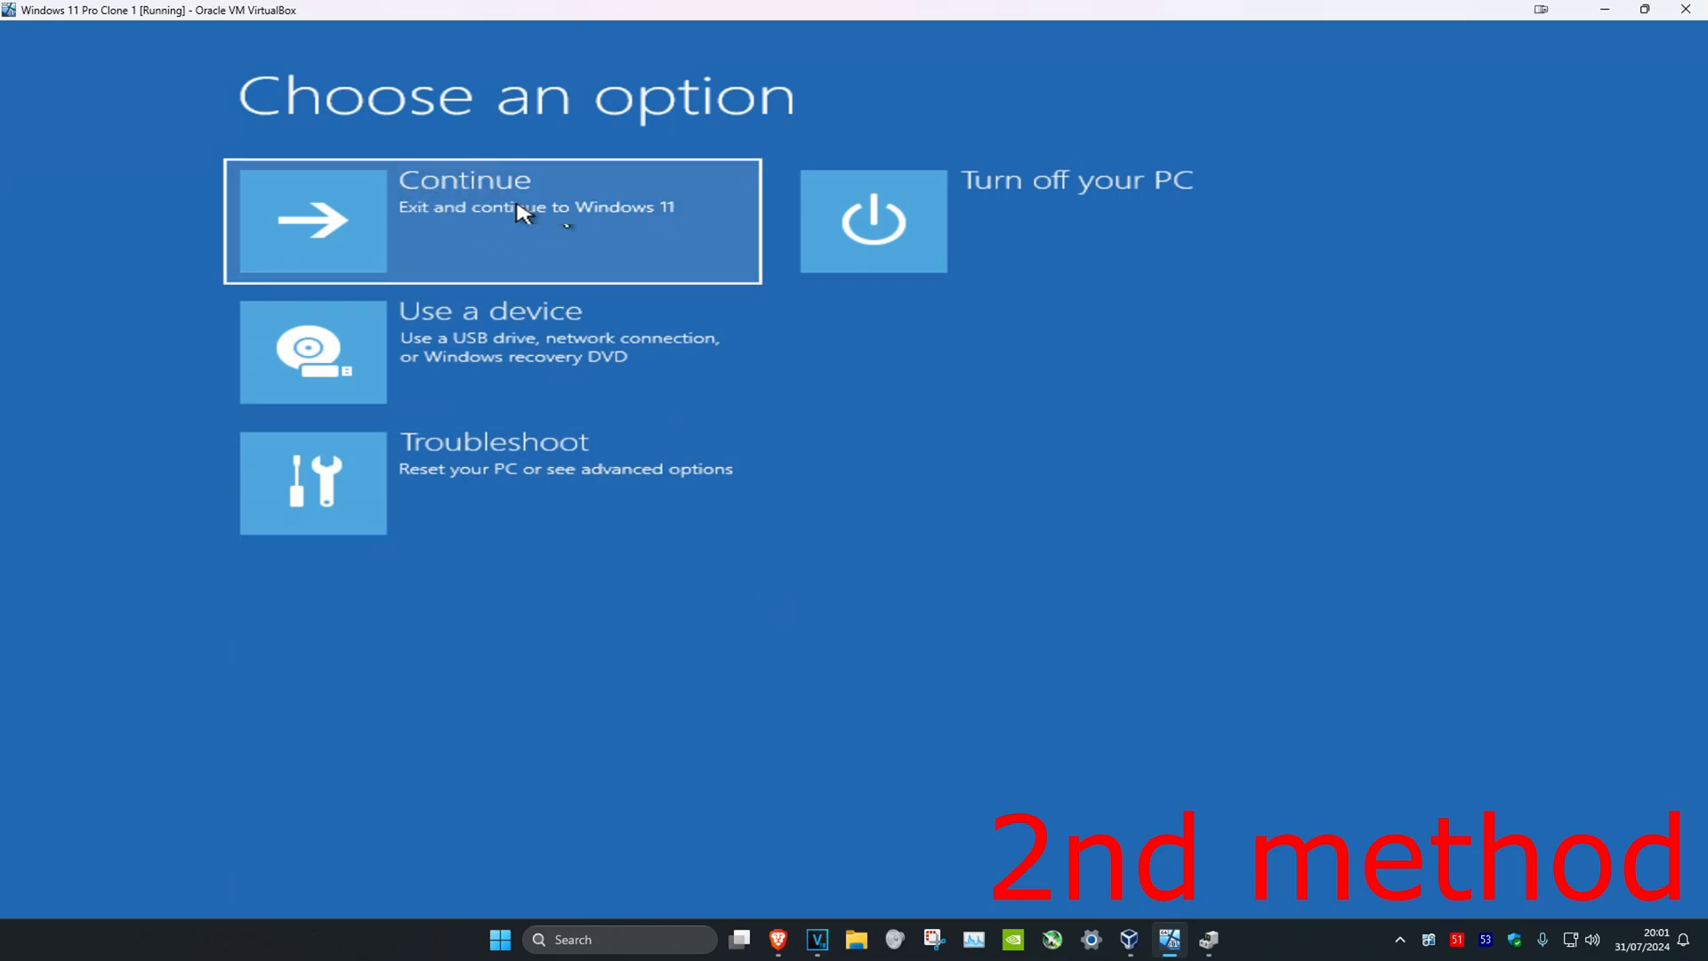
mouse_move(1119, 482)
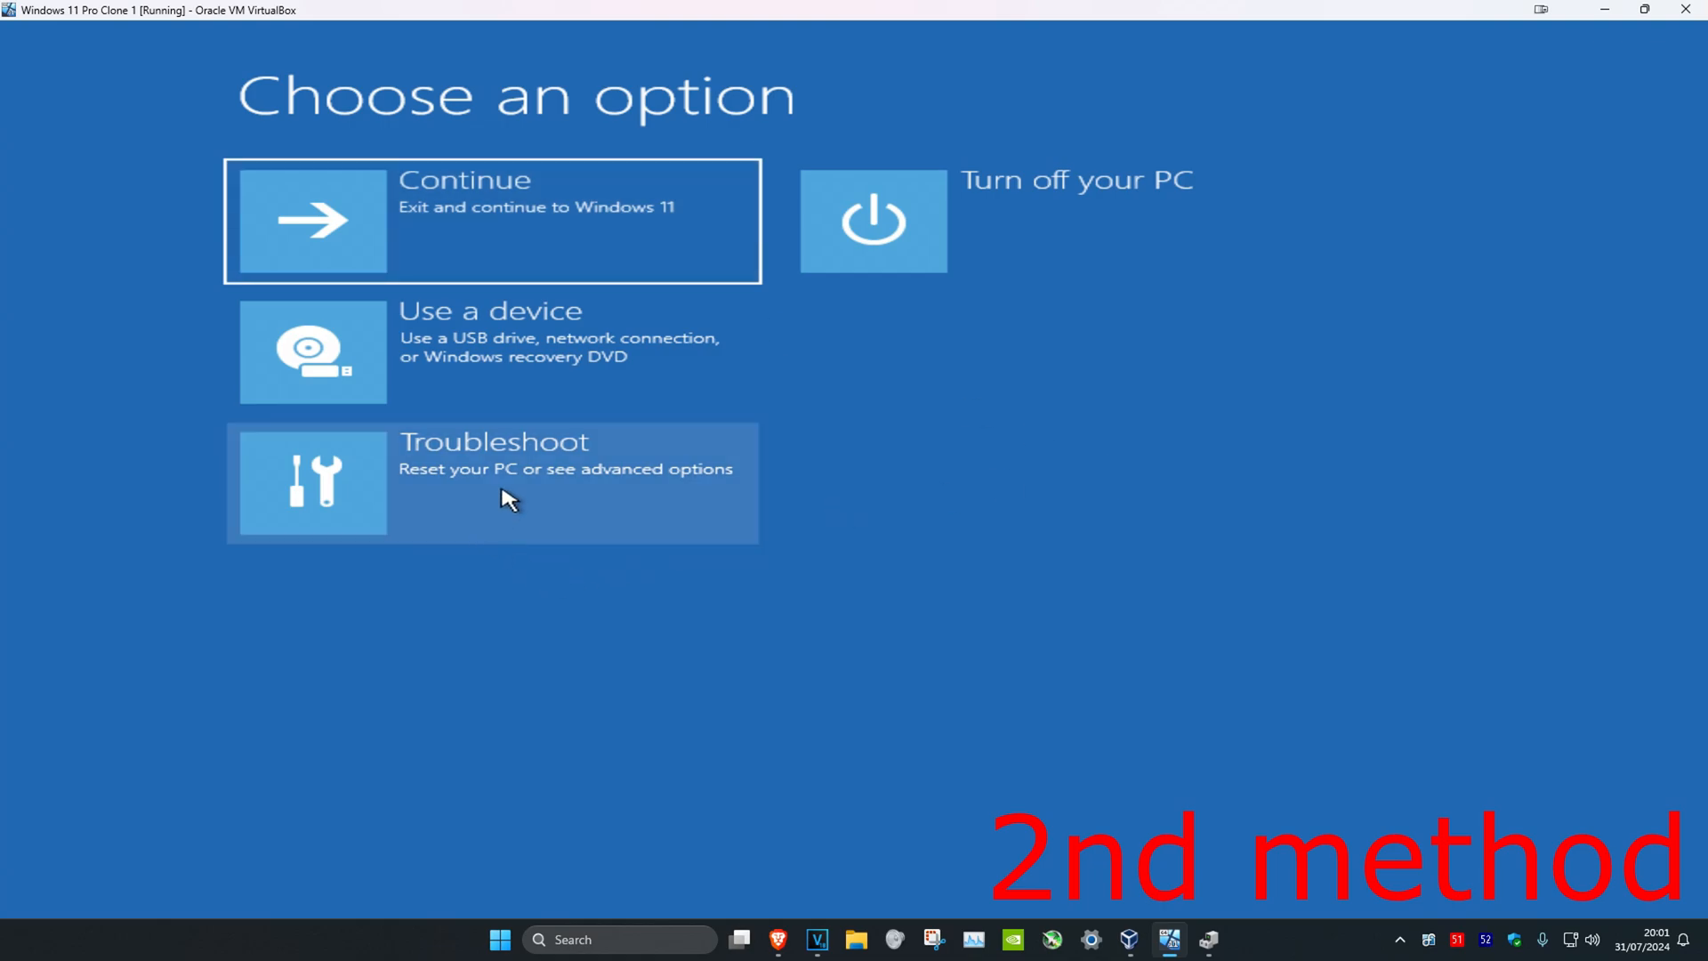
Enter the Troubleshoot options from the Choose an option menu
click(492, 482)
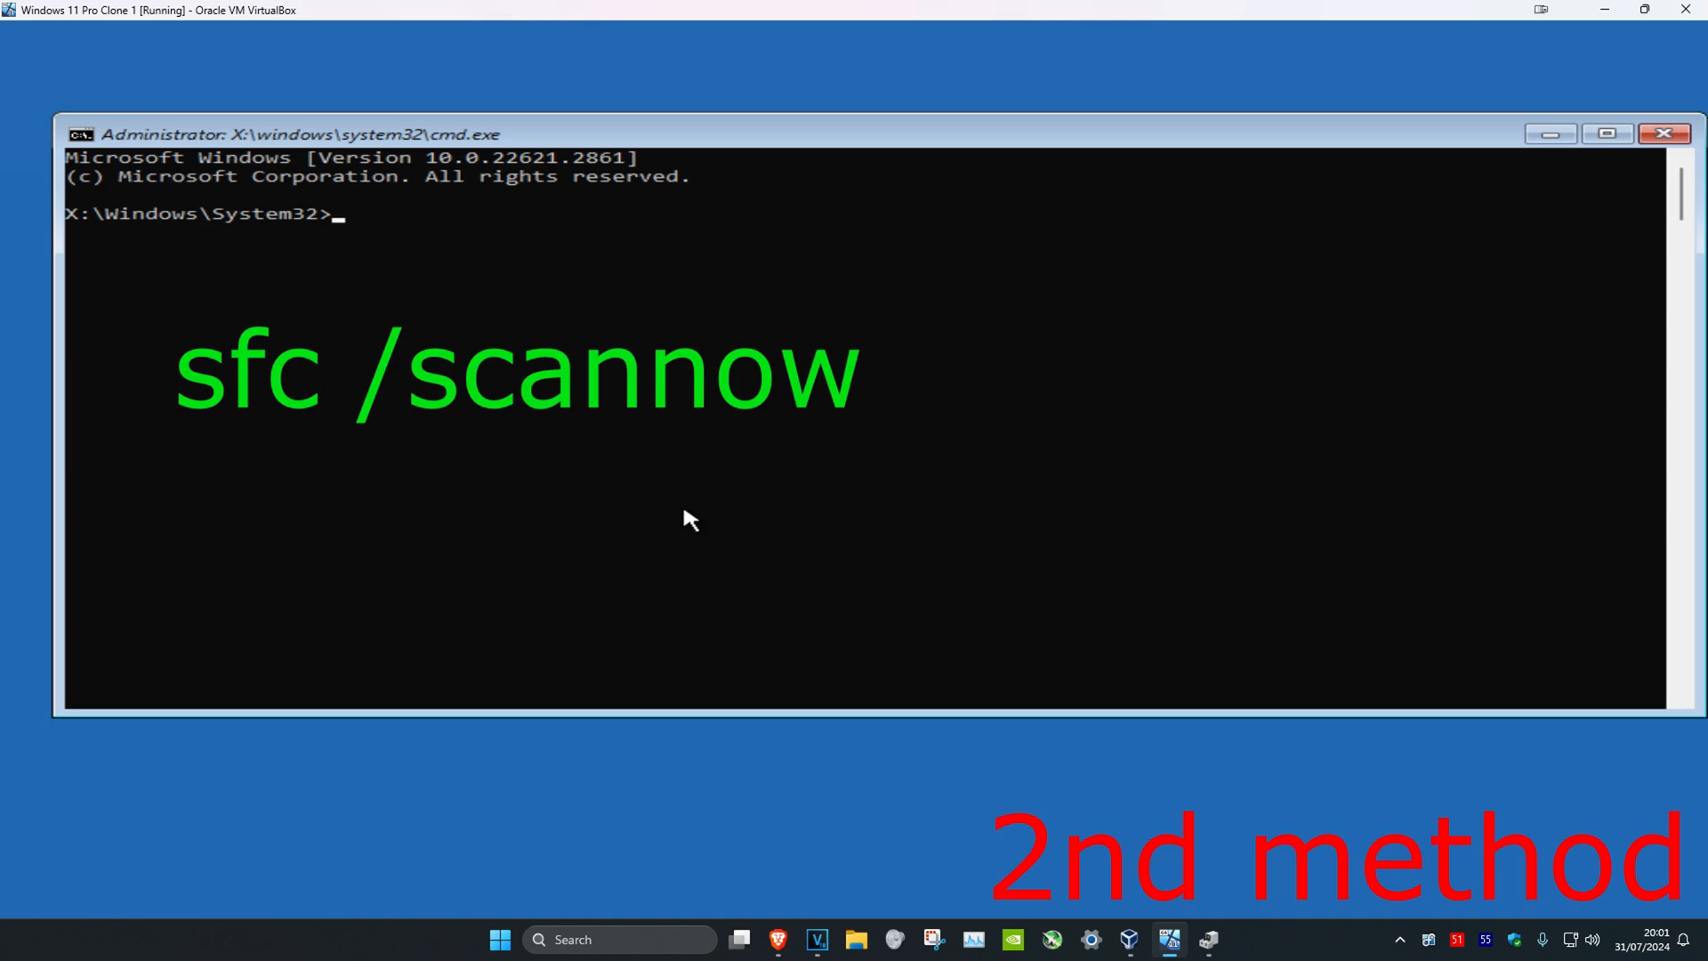
Run sfc /scannow at the X:\Windows\System32 prompt to check system files
text(sfc /sca)
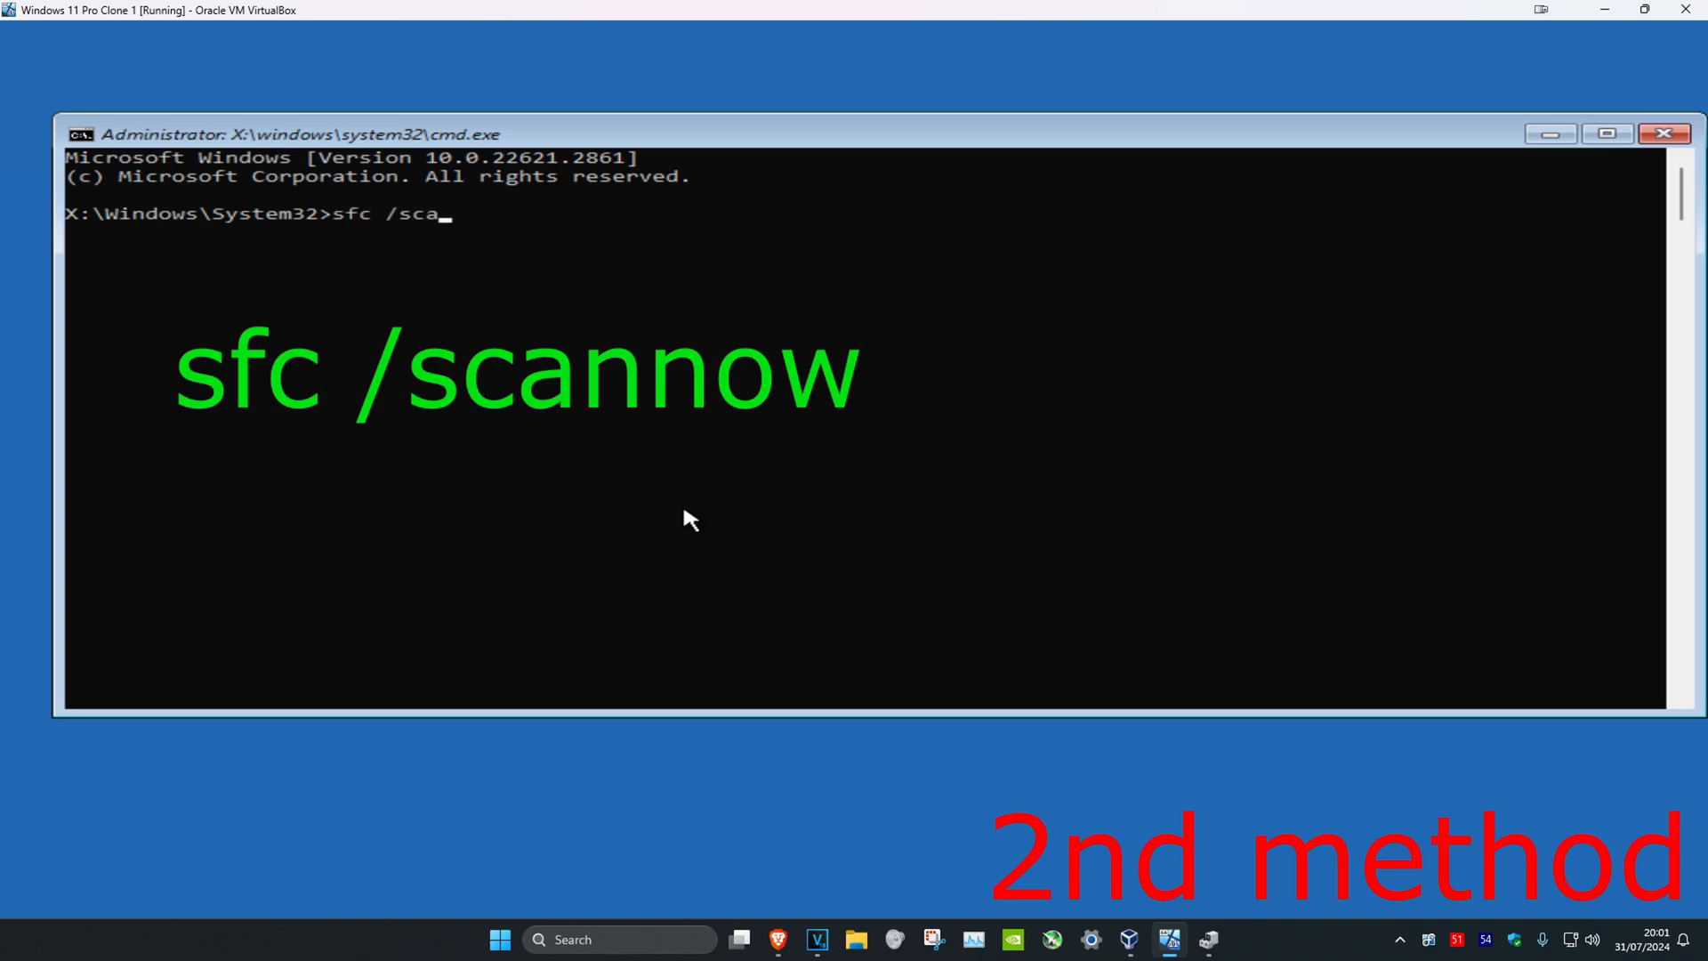
key(Return)
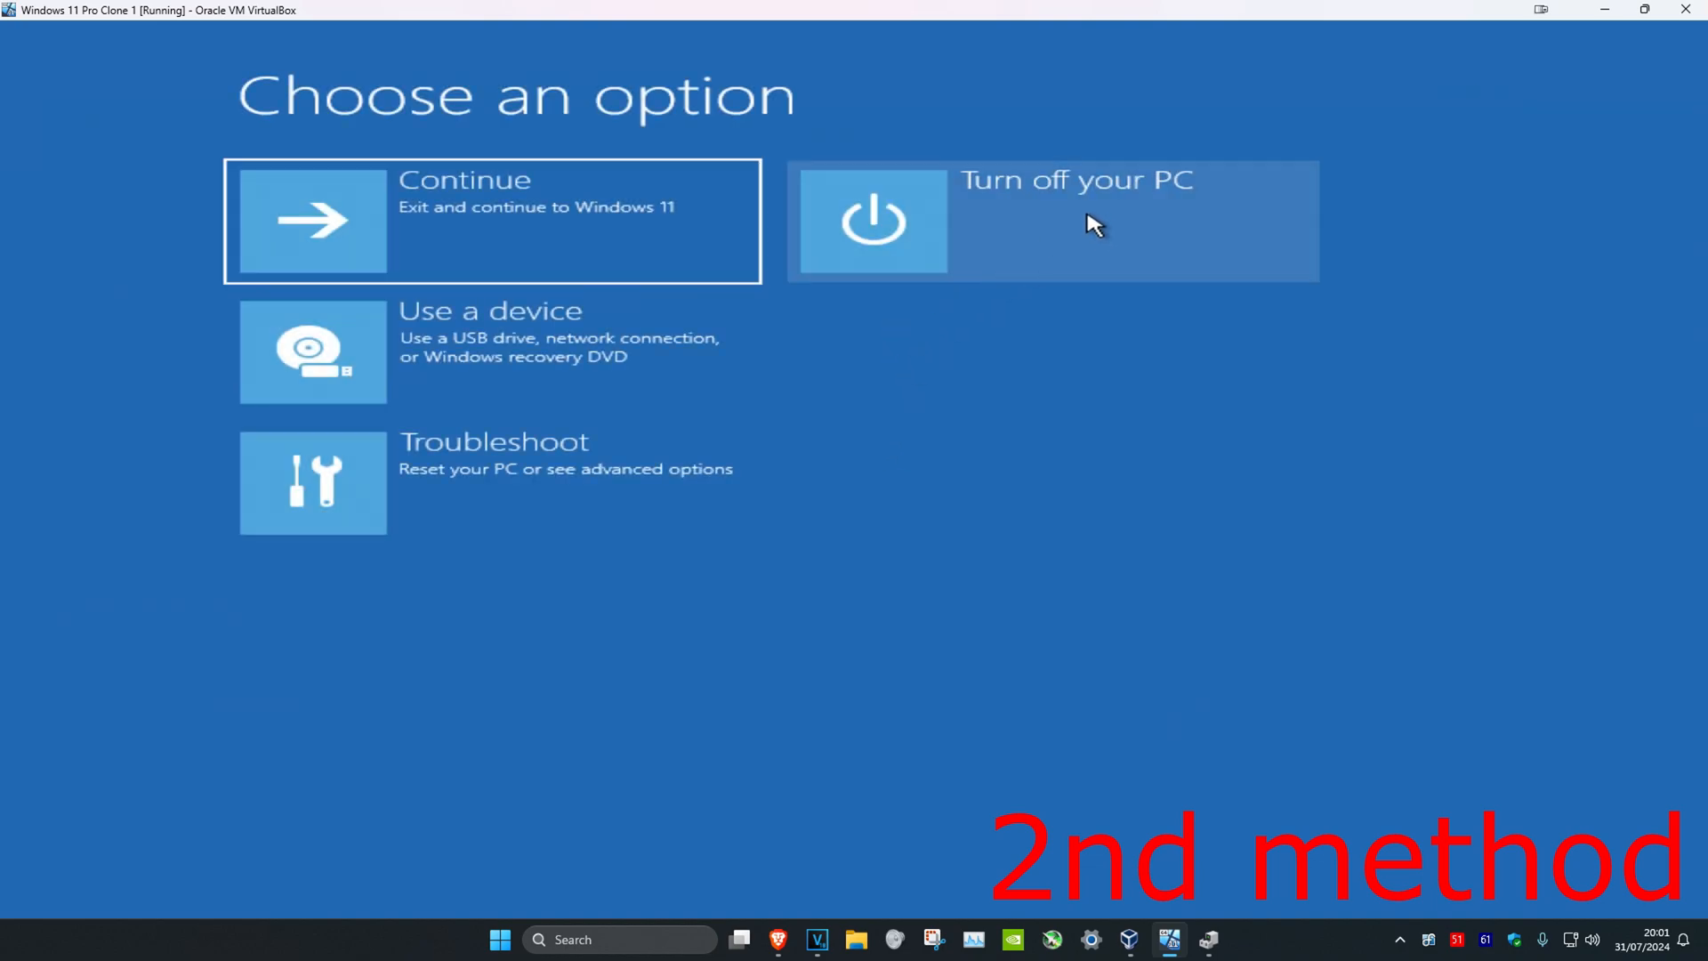
mouse_move(1176, 333)
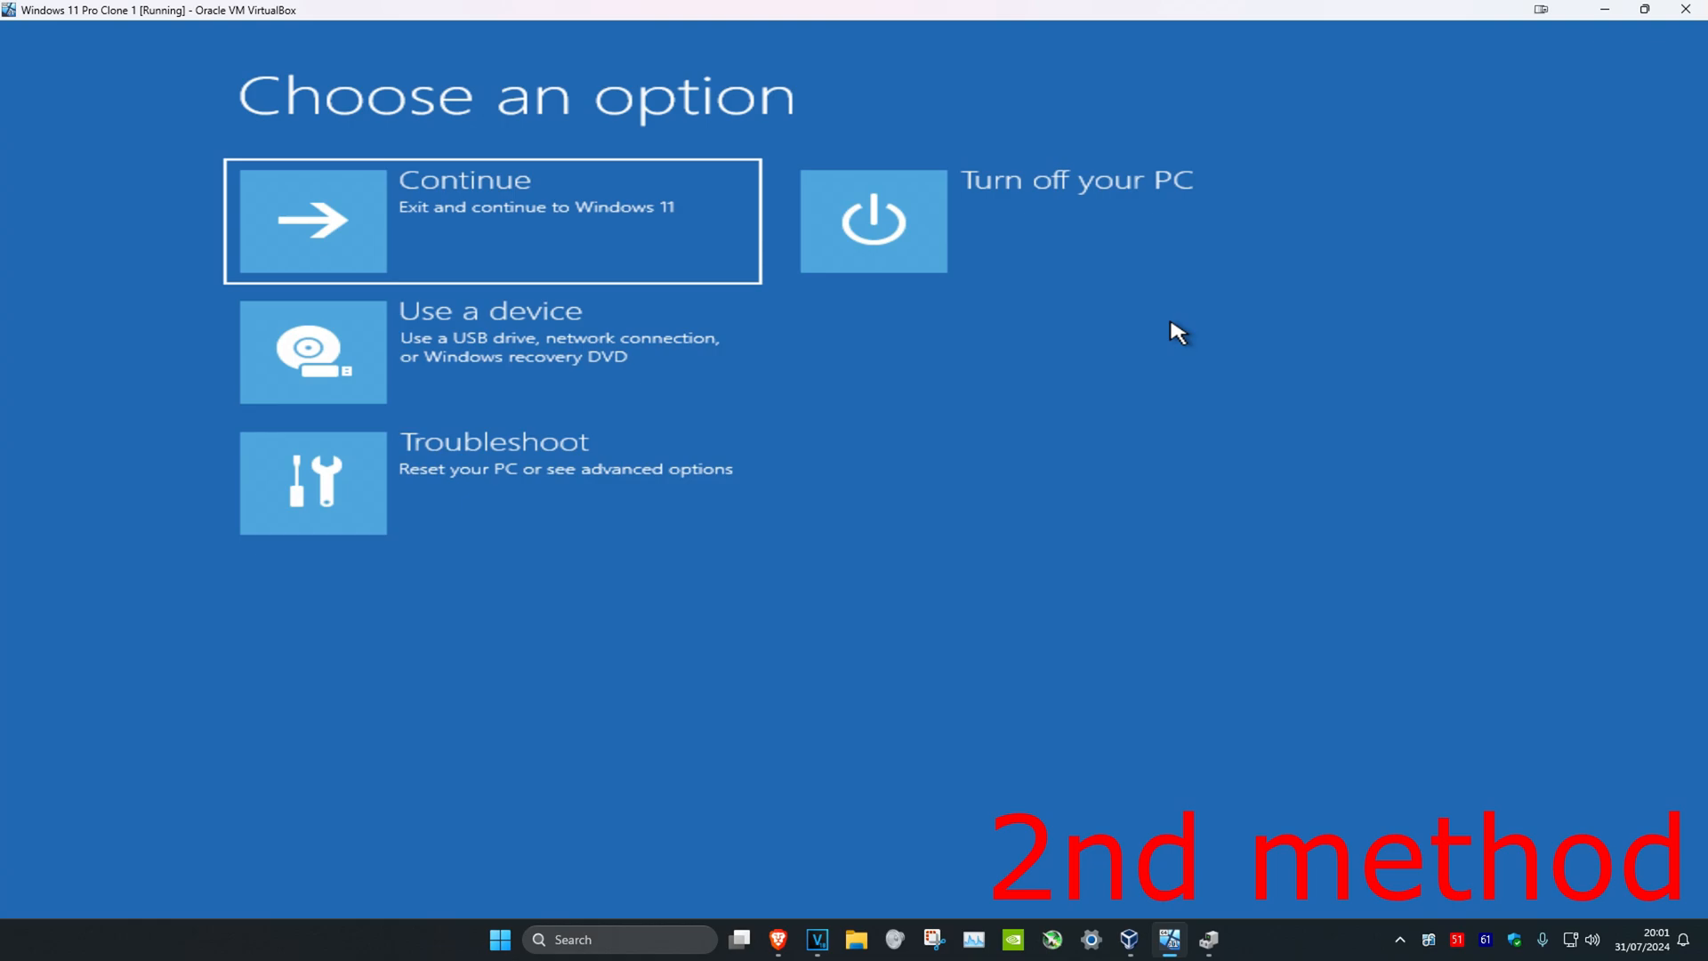
mouse_move(441, 640)
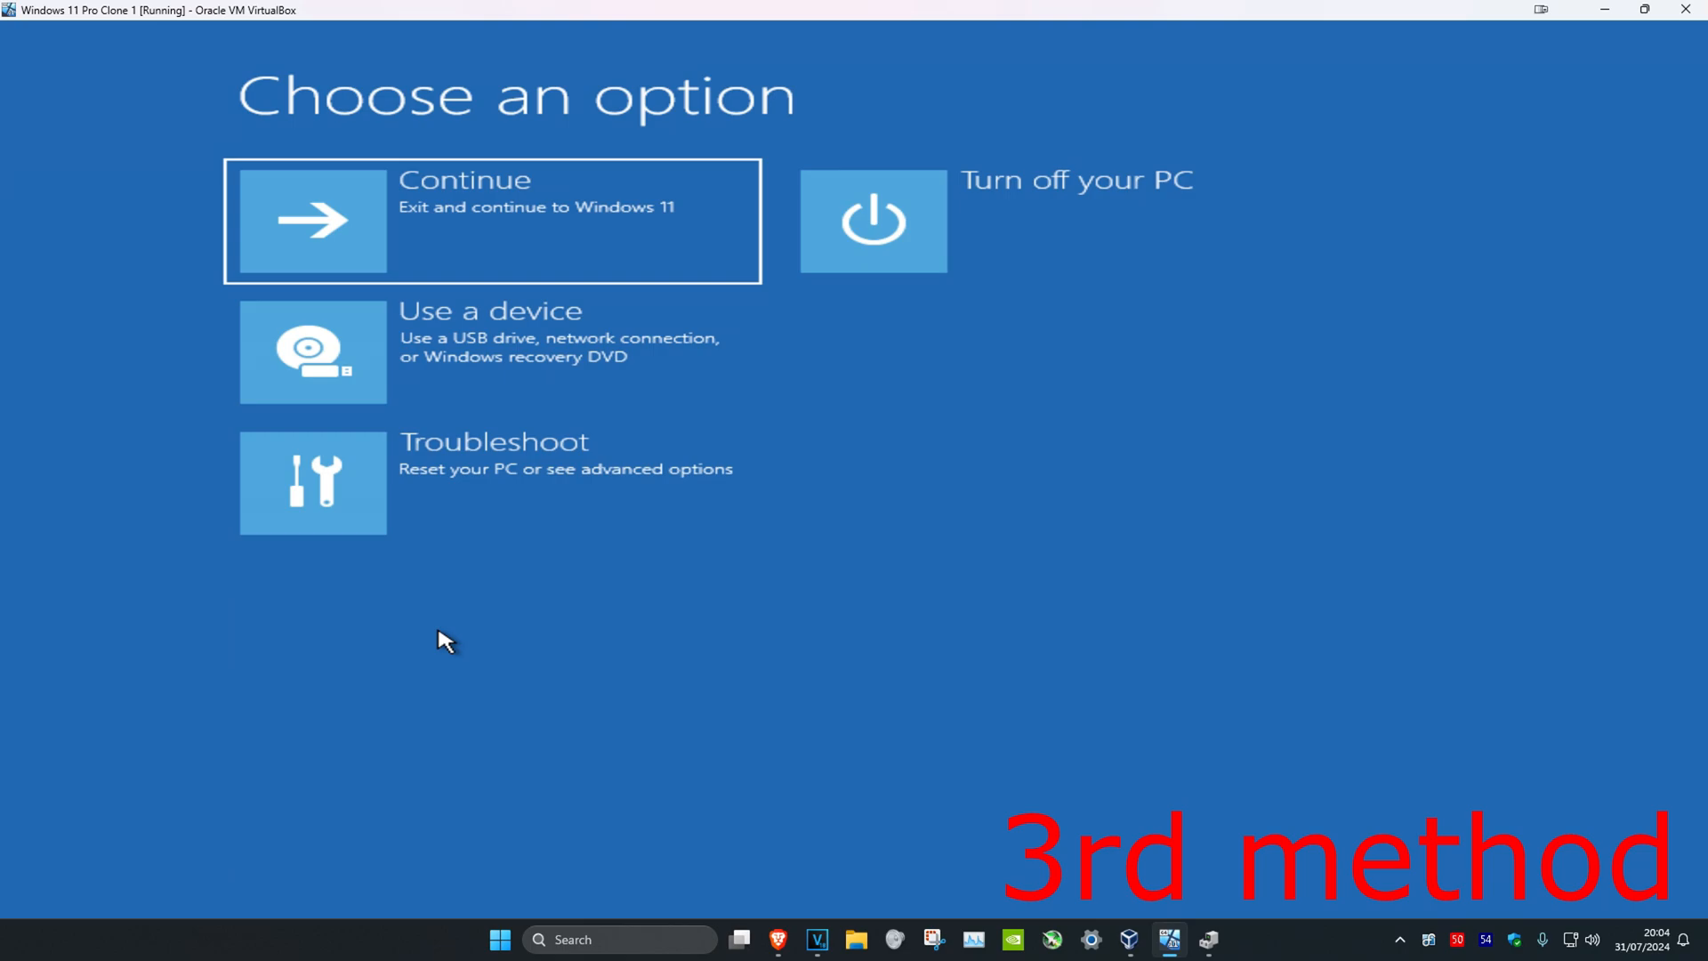
mouse_move(518, 505)
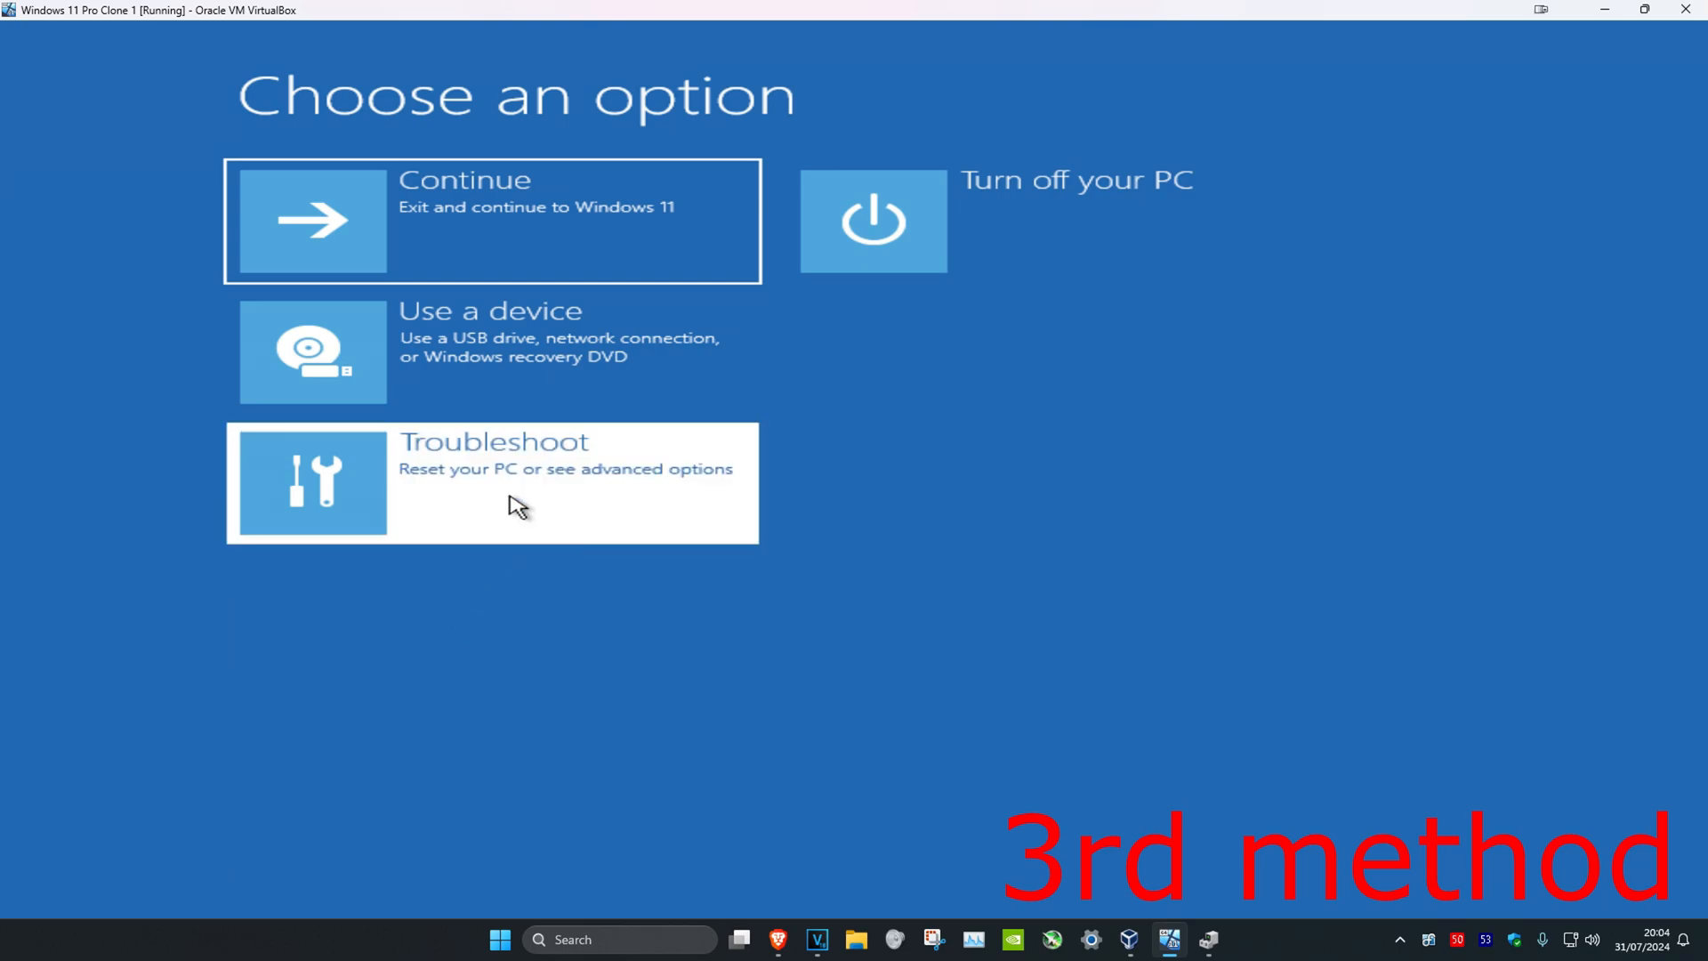
Start Reset this PC from Troubleshoot, reaching the Keep my files / Remove everything choice
click(493, 482)
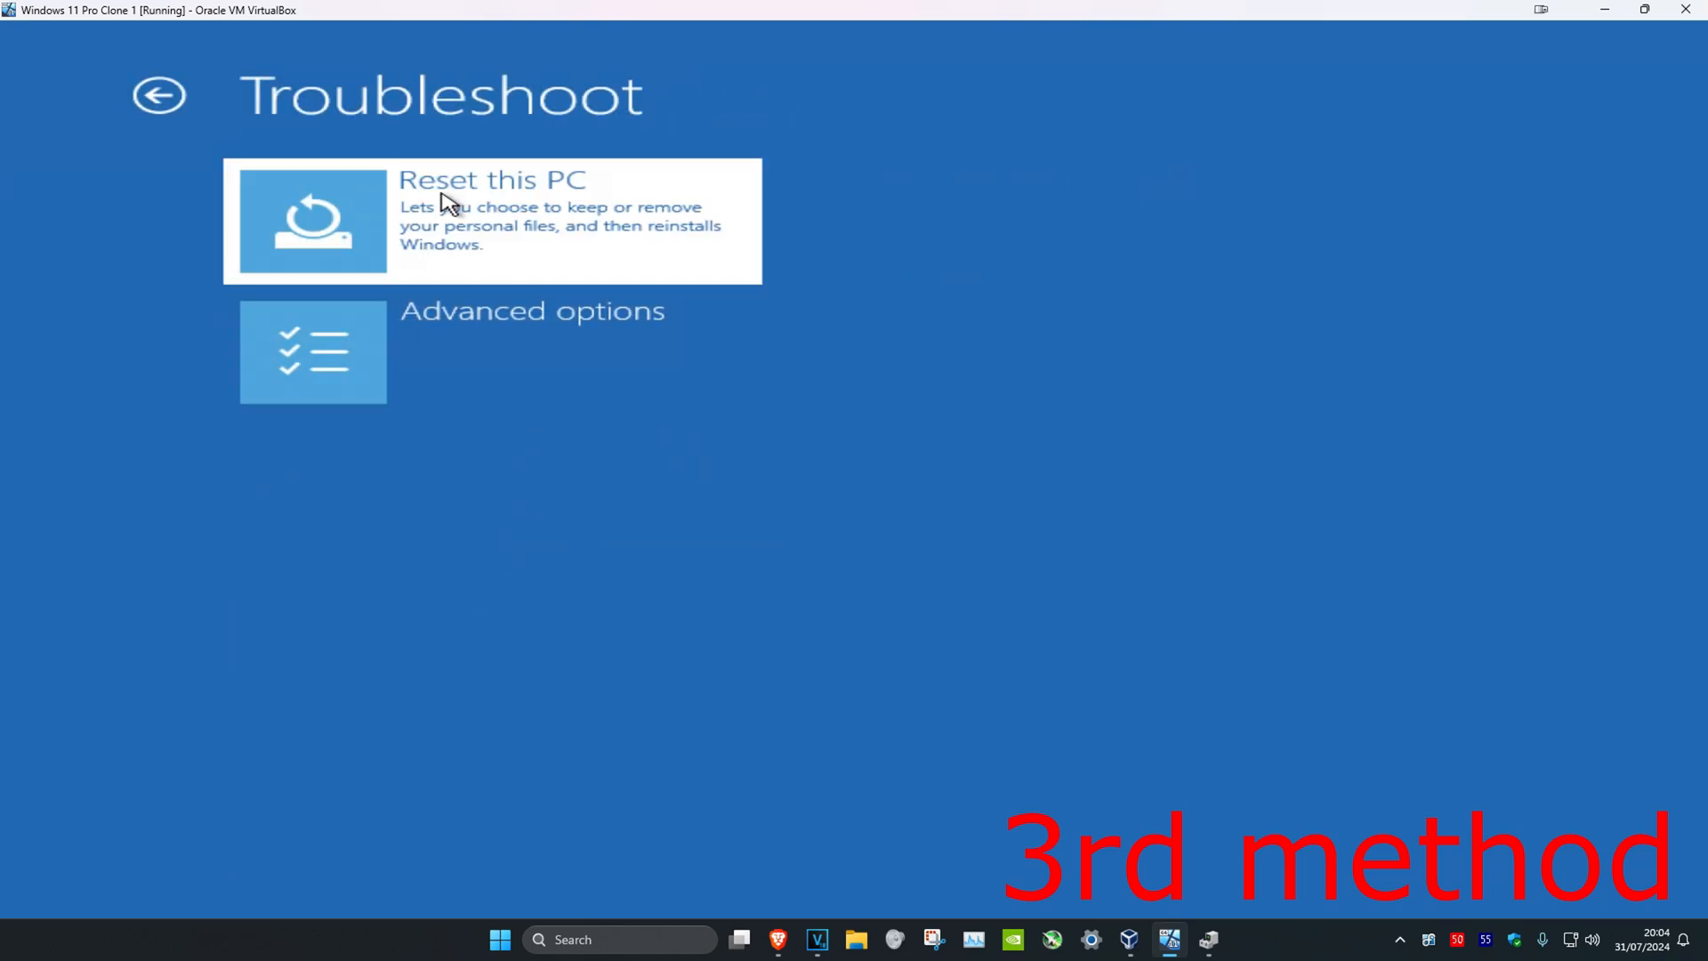
click(491, 217)
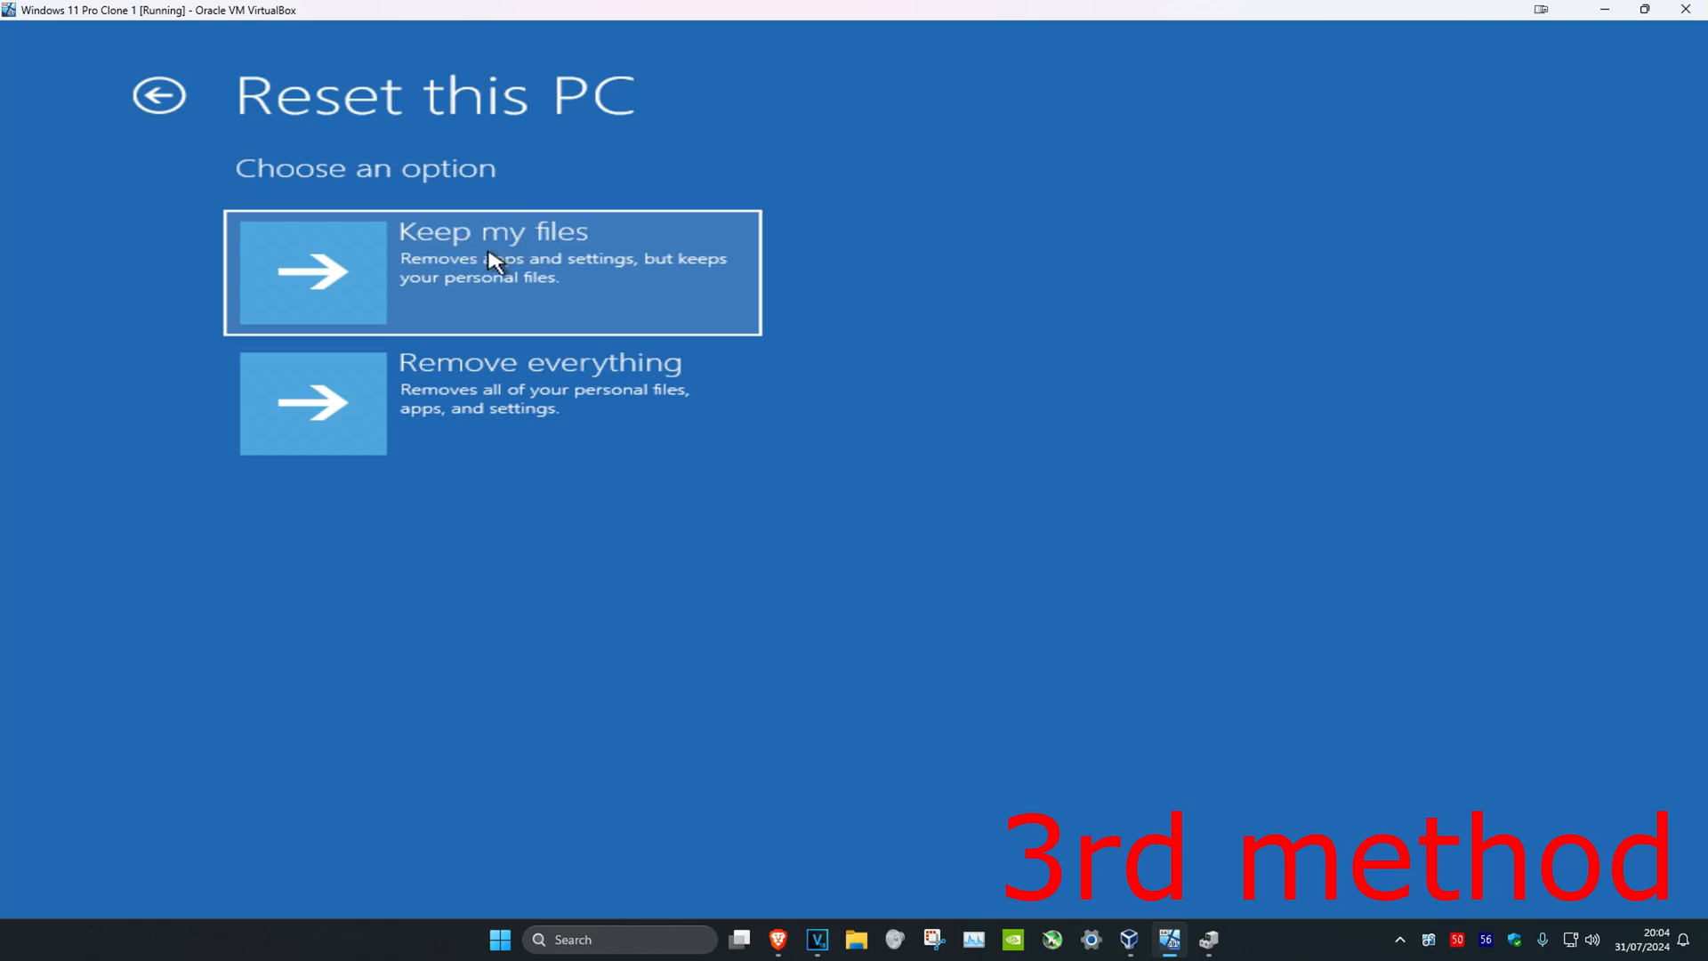
mouse_move(922, 440)
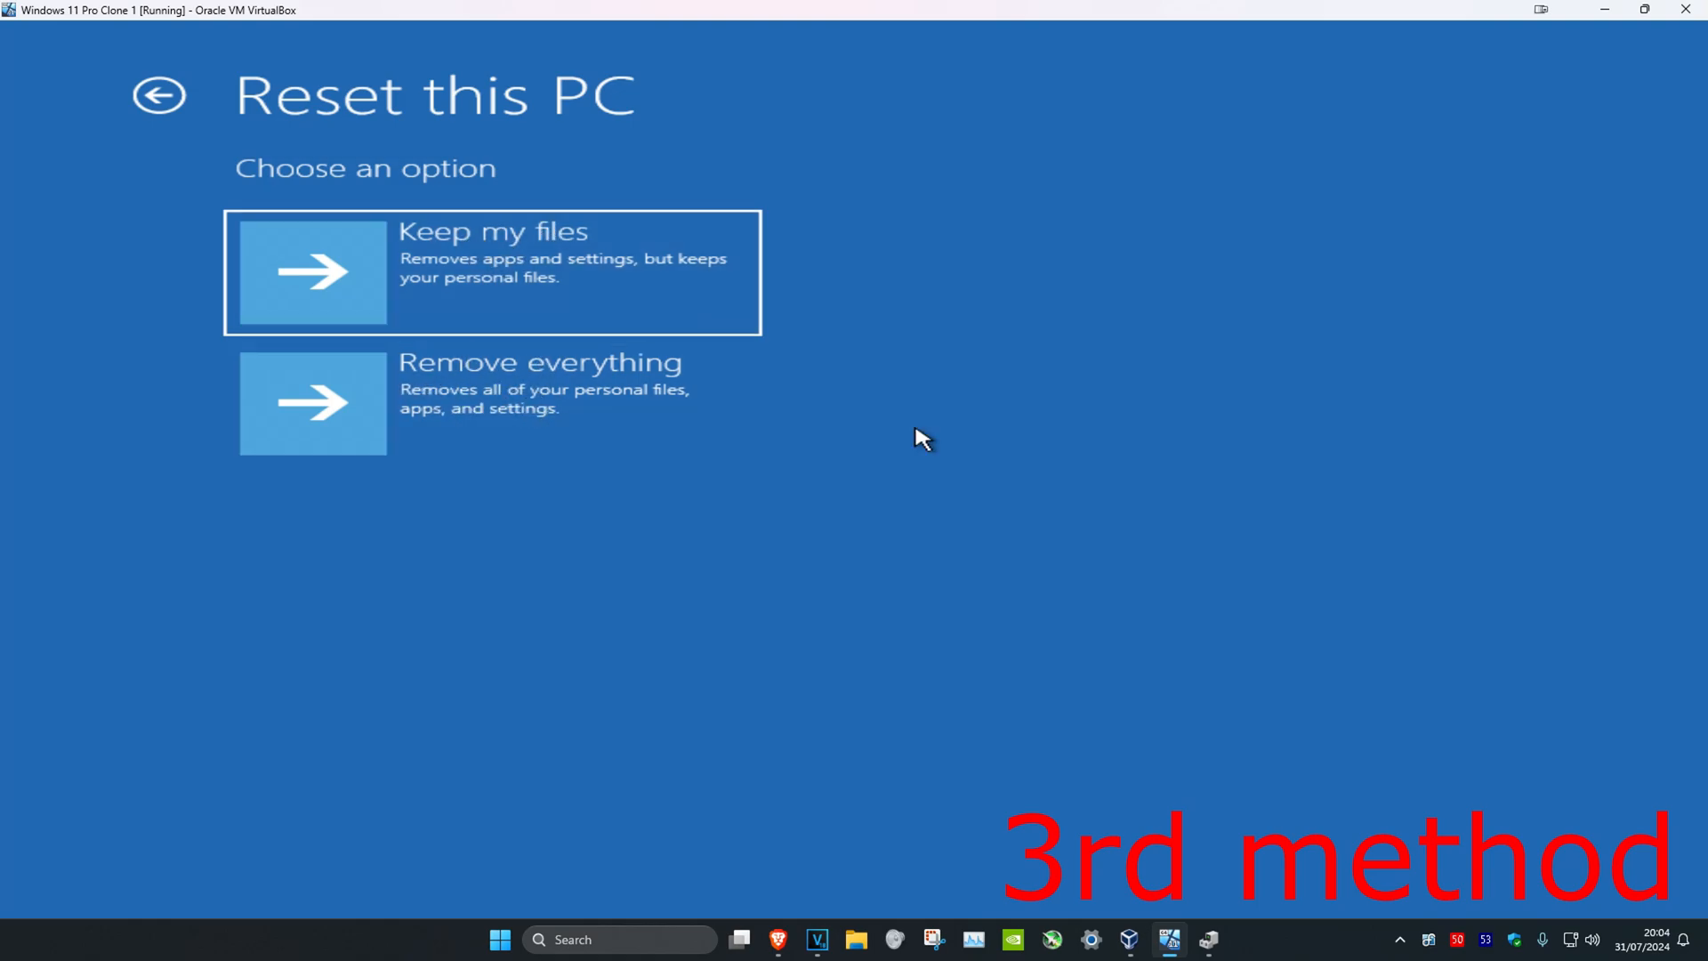
mouse_move(583, 376)
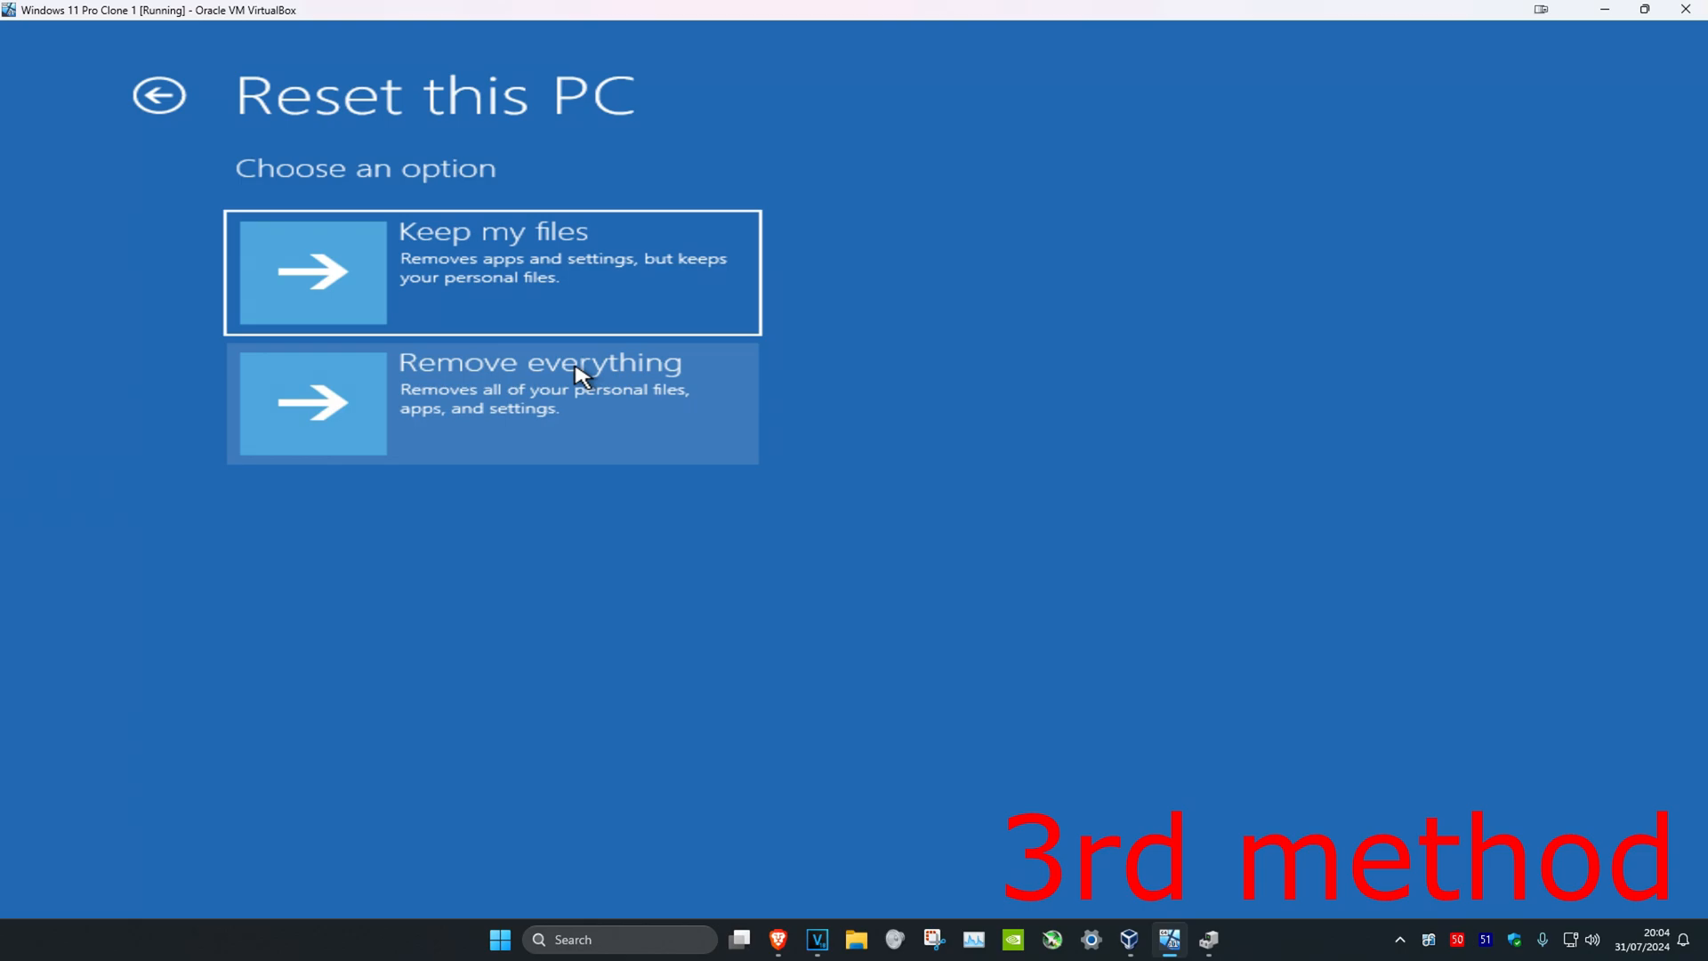
mouse_move(624, 372)
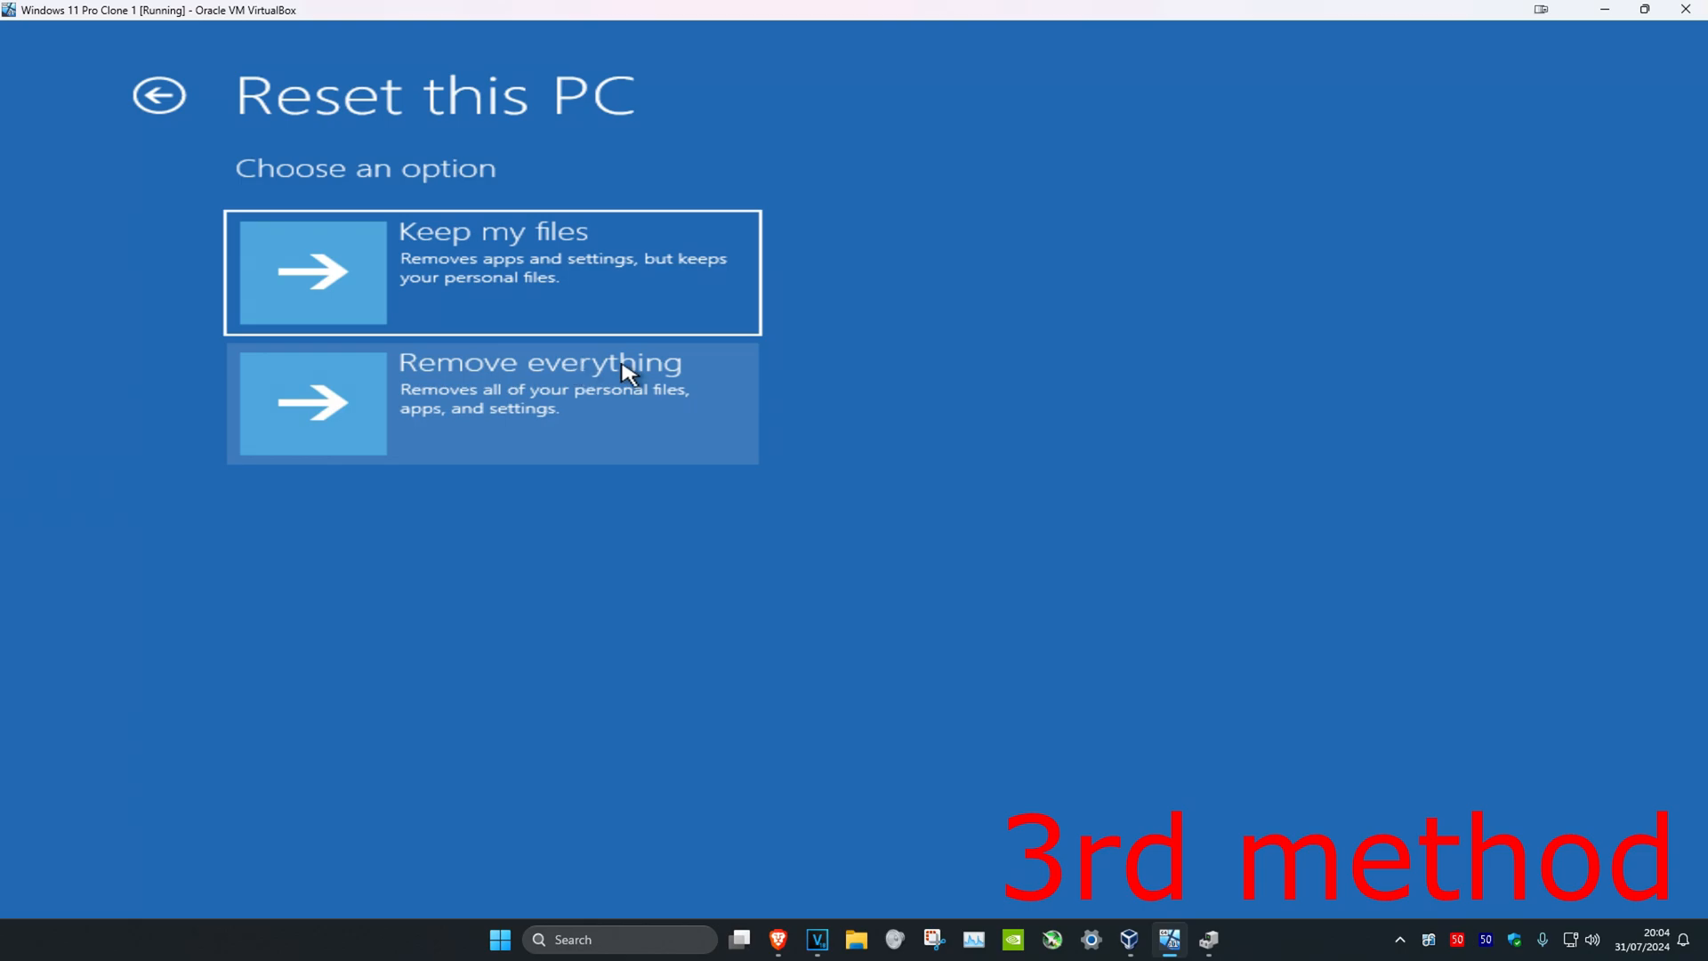